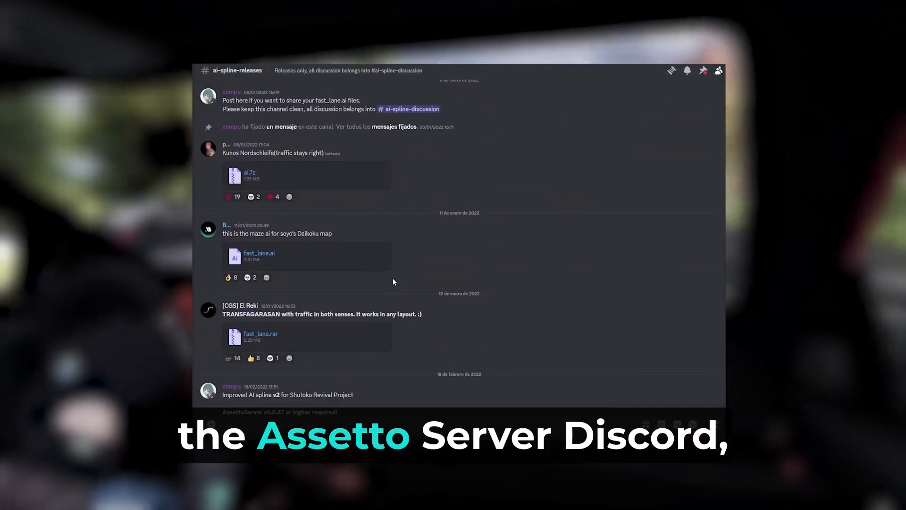
# - Log in to the server manager with the admin username and password
pyautogui.scroll(-3)
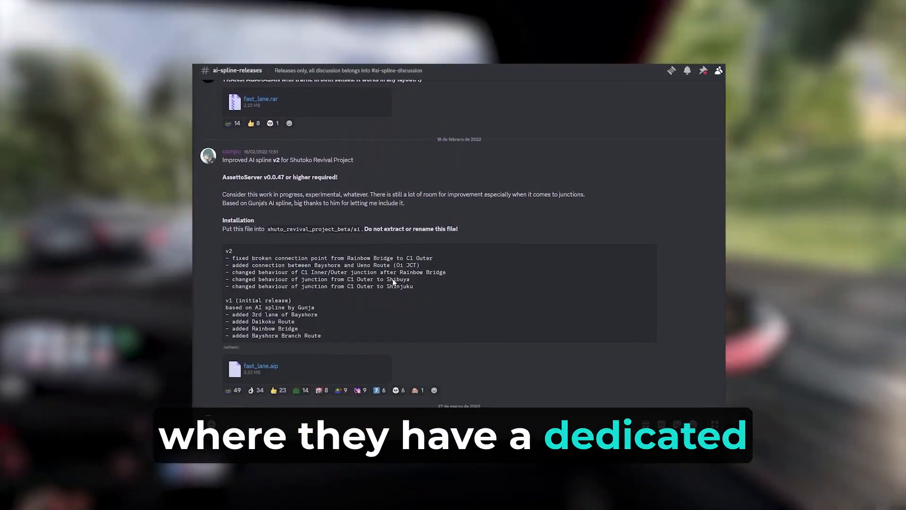
pyautogui.scroll(-3)
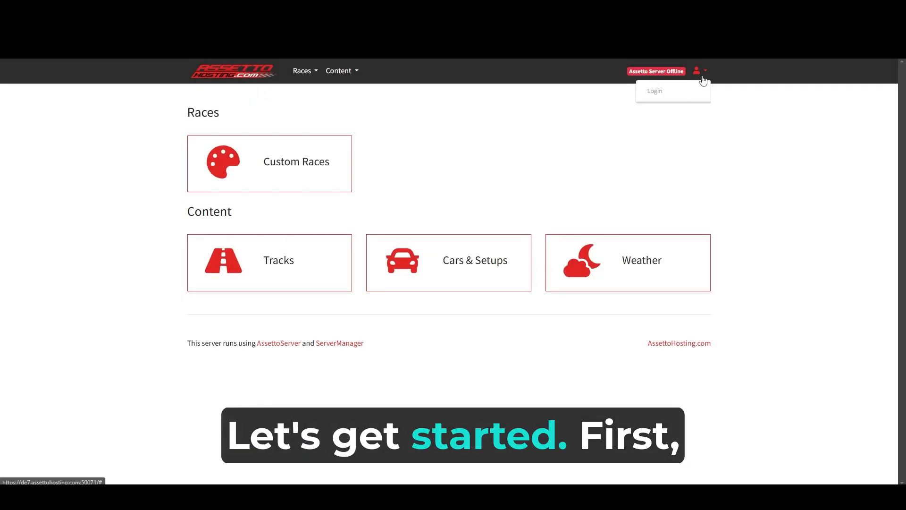
pyautogui.write('admin')
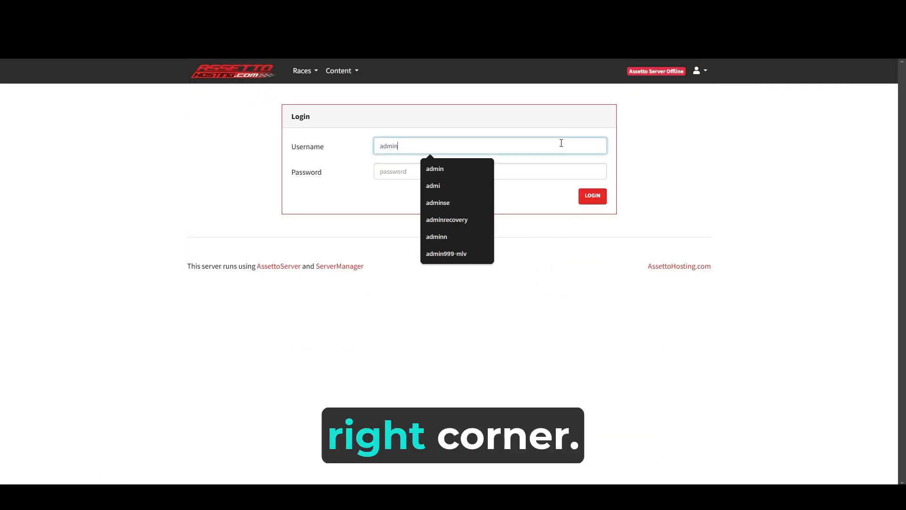
pyautogui.click(591, 196)
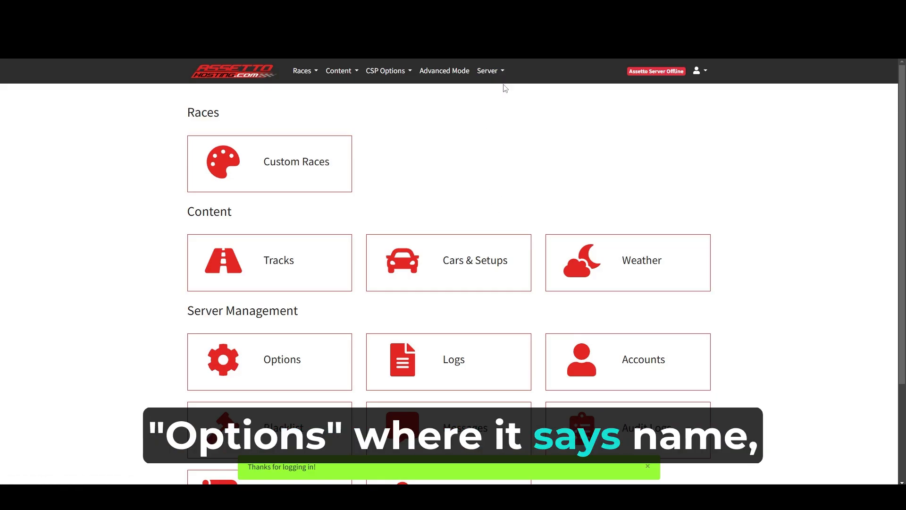
pyautogui.click(282, 359)
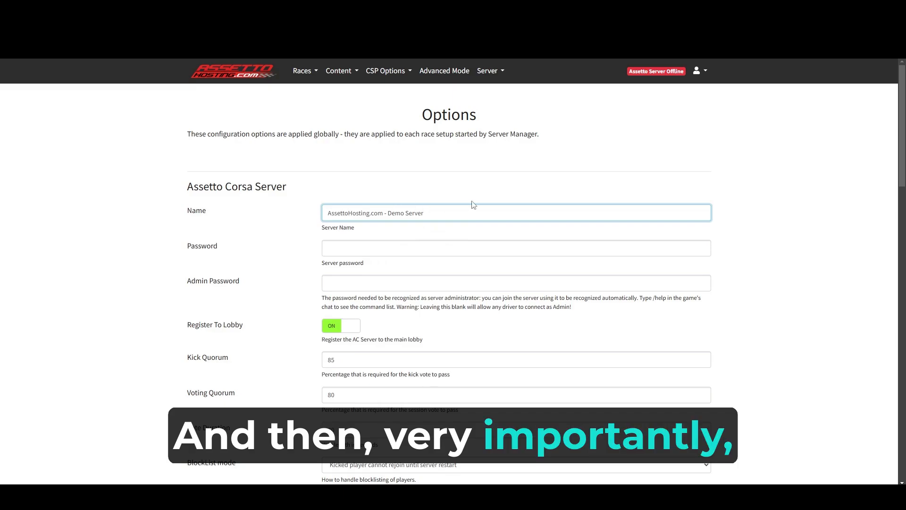
pyautogui.click(515, 283)
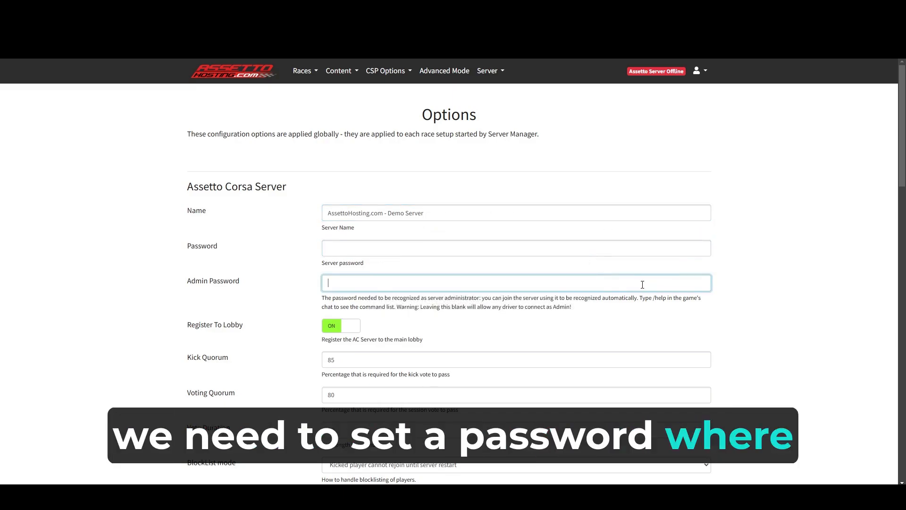
pyautogui.write('password')
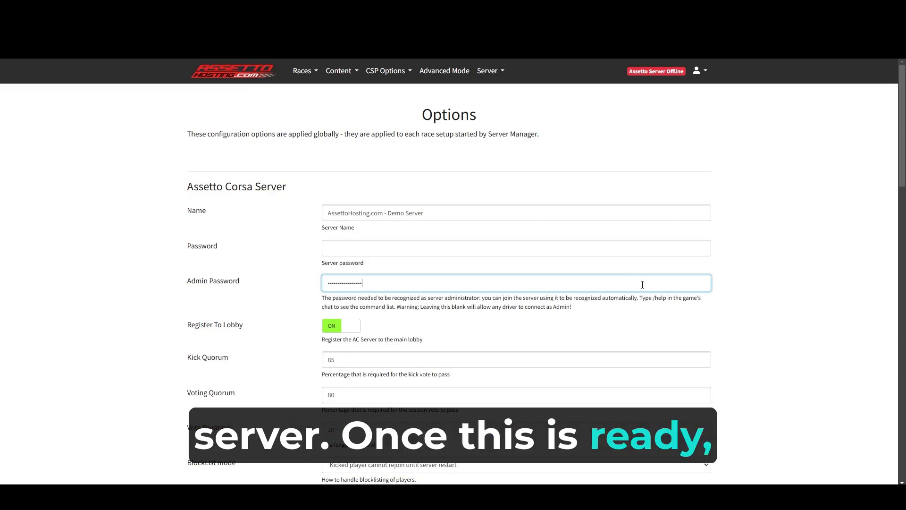
pyautogui.scroll(-3)
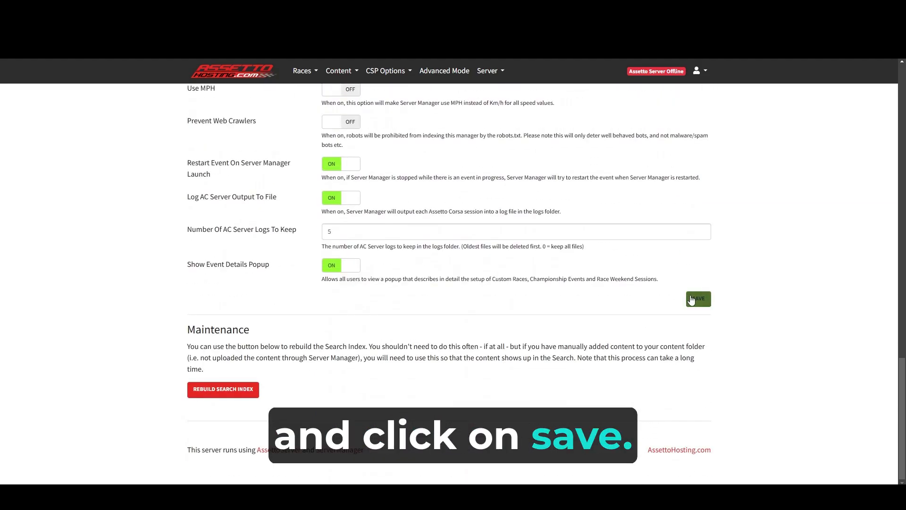
pyautogui.click(698, 298)
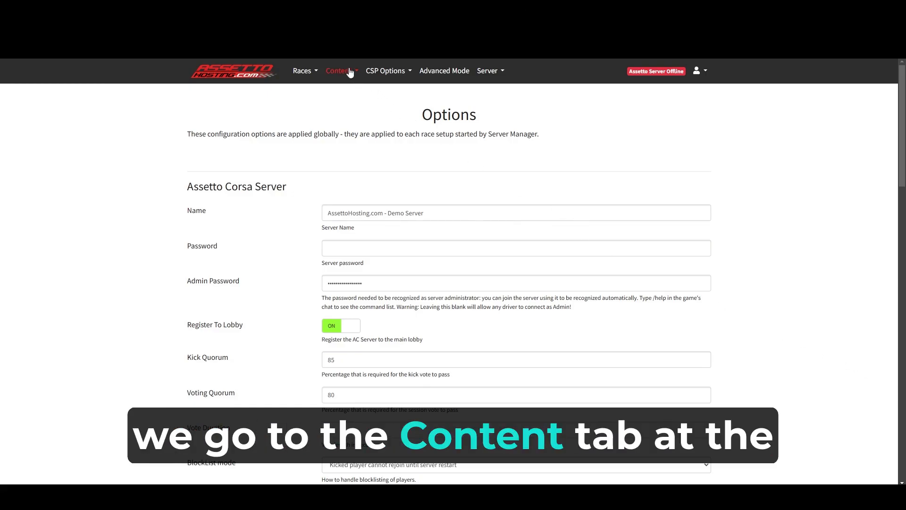
# - Upload the abarth500 folder from assettocorsa\content\cars via Cars & Setups, adding Abarth 500 EsseEsse
pyautogui.click(339, 71)
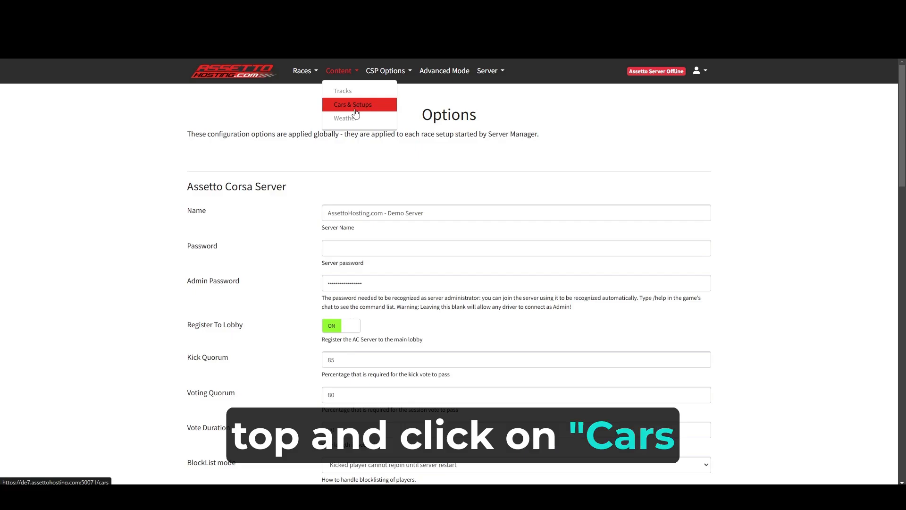
pyautogui.click(352, 105)
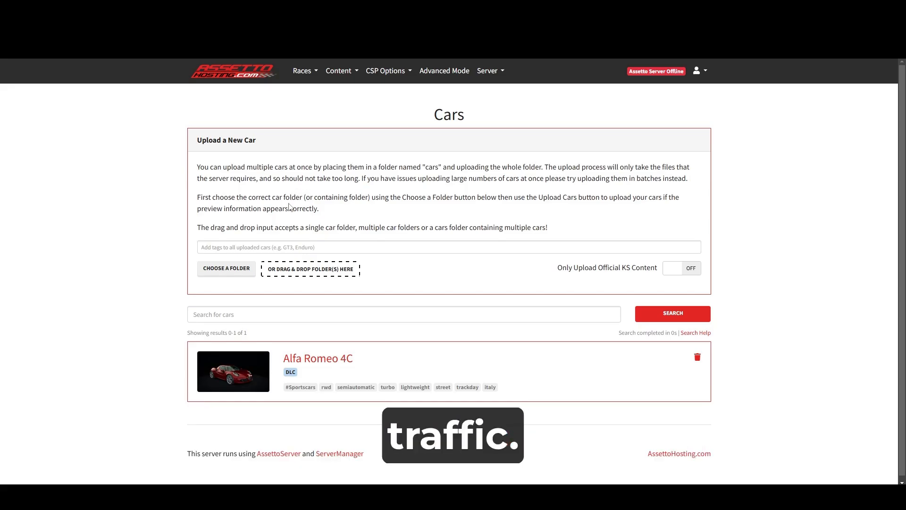
pyautogui.click(225, 268)
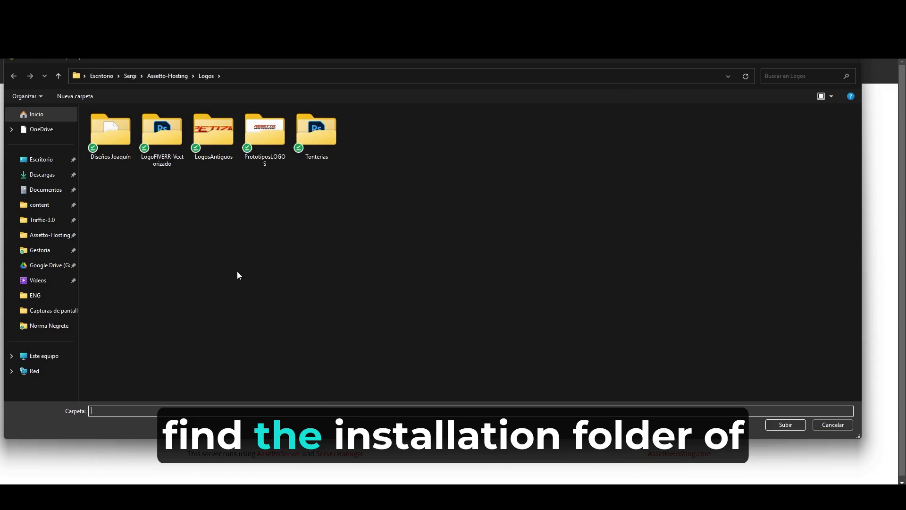
pyautogui.click(39, 205)
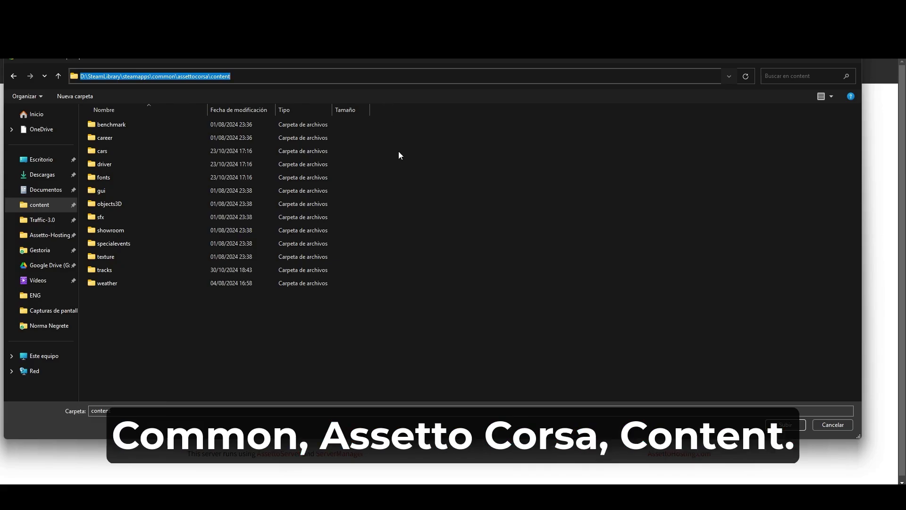
pyautogui.click(102, 151)
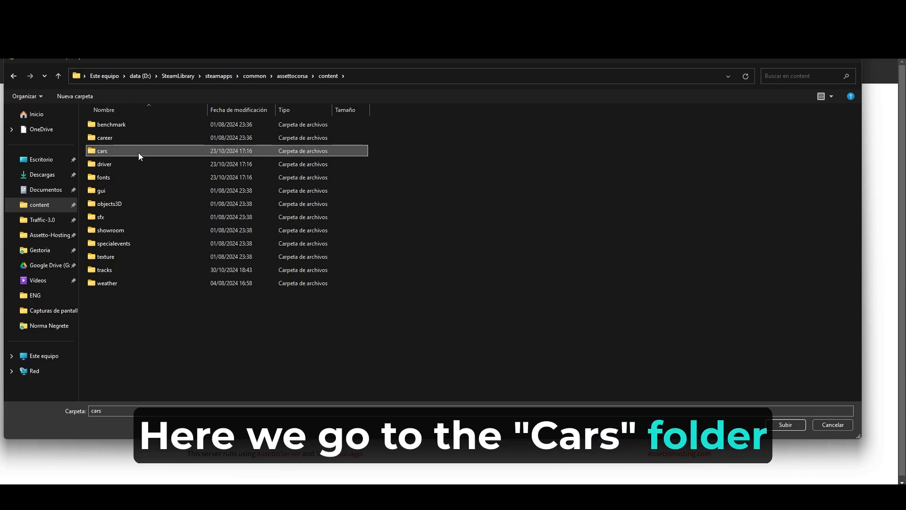
pyautogui.doubleClick(102, 151)
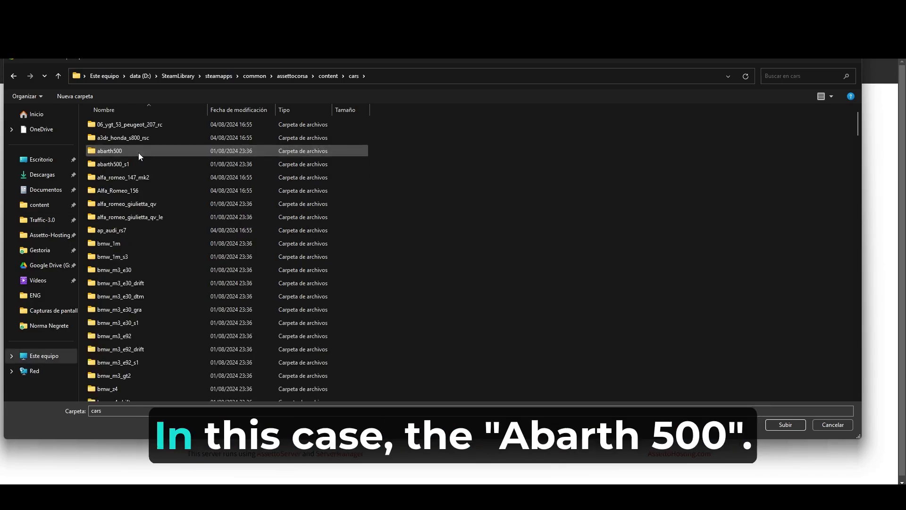
pyautogui.click(110, 151)
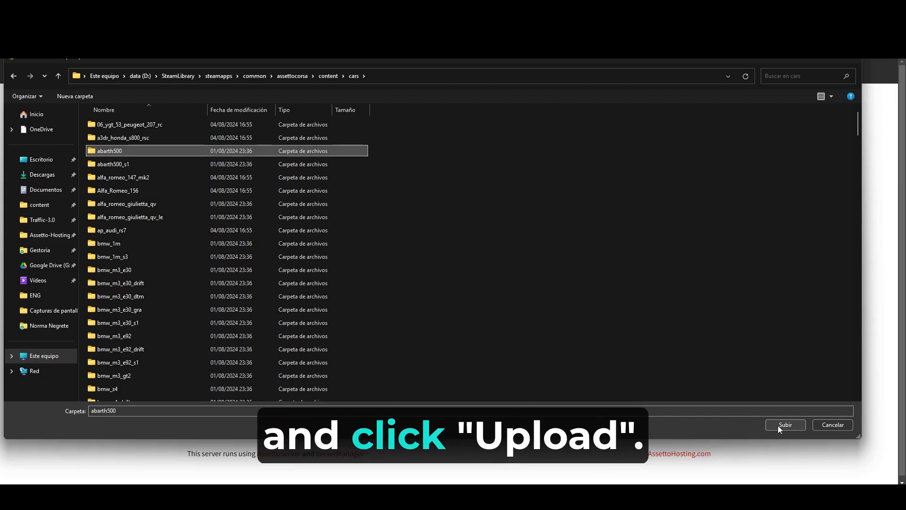
pyautogui.click(784, 424)
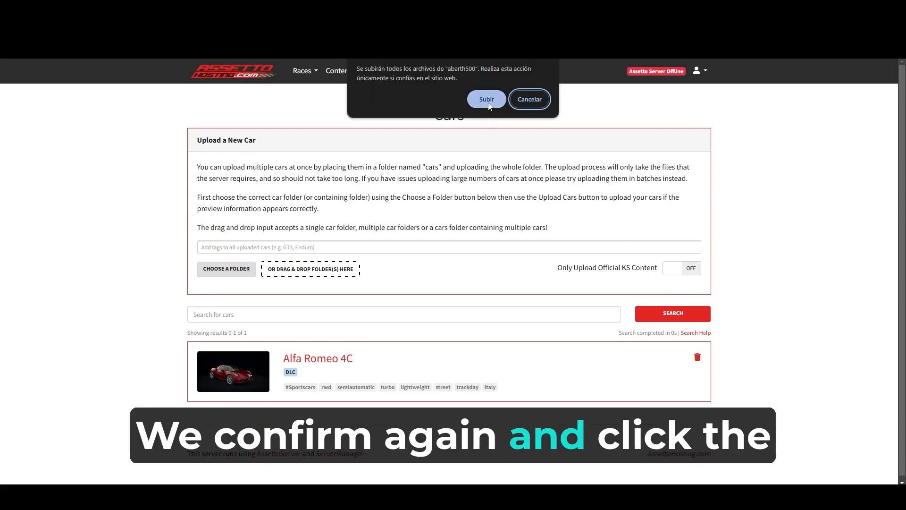
pyautogui.click(486, 99)
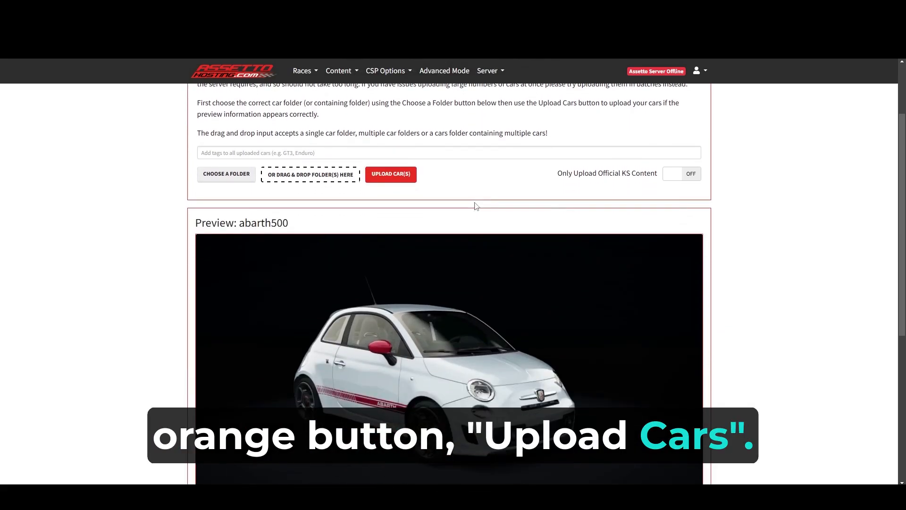
pyautogui.click(390, 174)
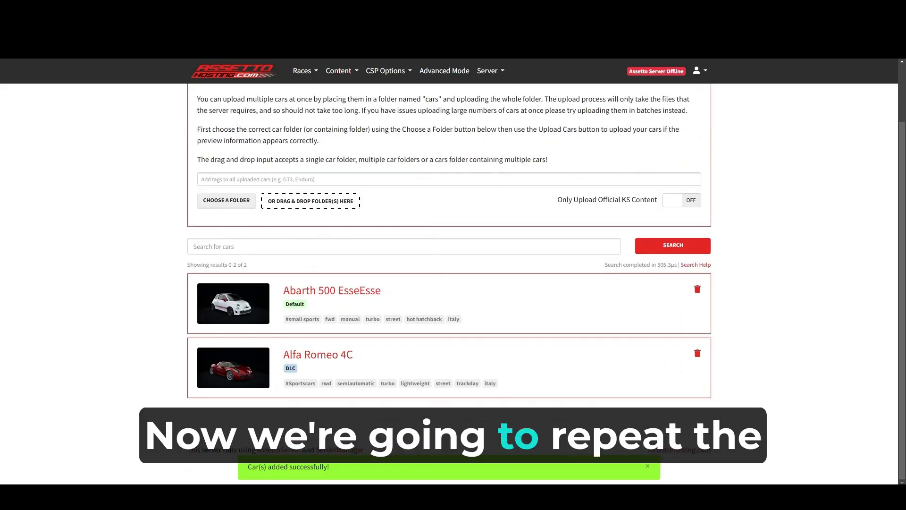
# - On the Tracks page, choose the trento-bondone folder and submit it for upload
pyautogui.click(339, 71)
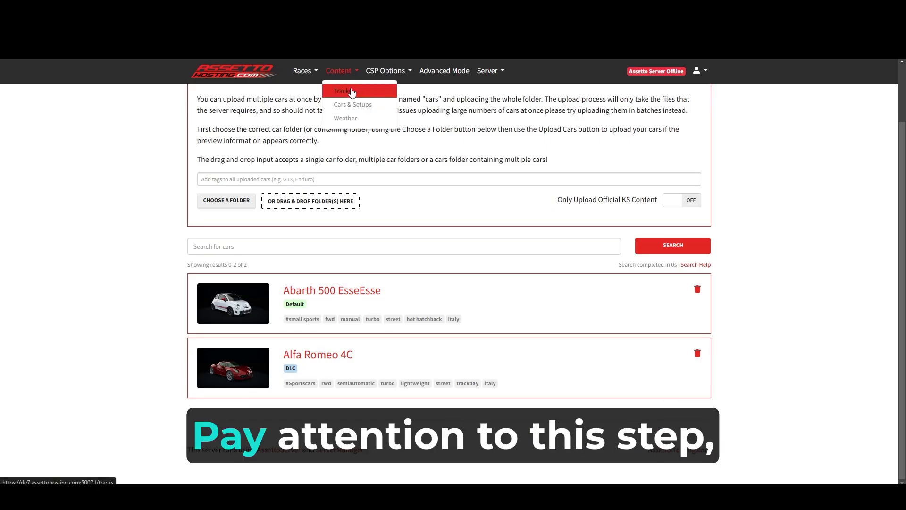
pyautogui.click(346, 91)
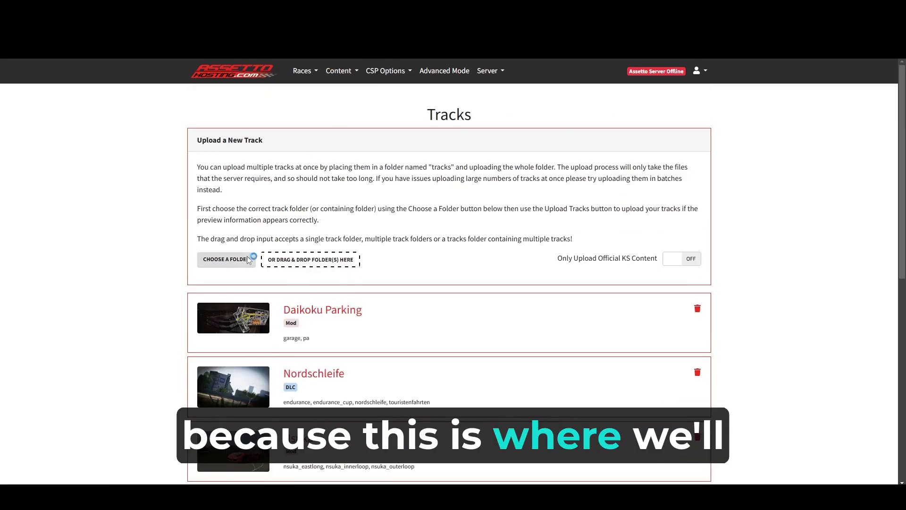
pyautogui.click(225, 259)
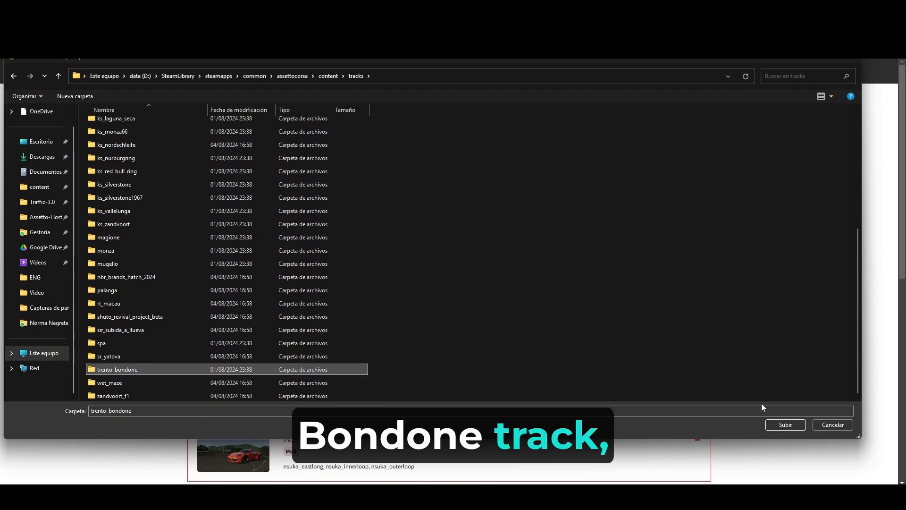
pyautogui.click(784, 424)
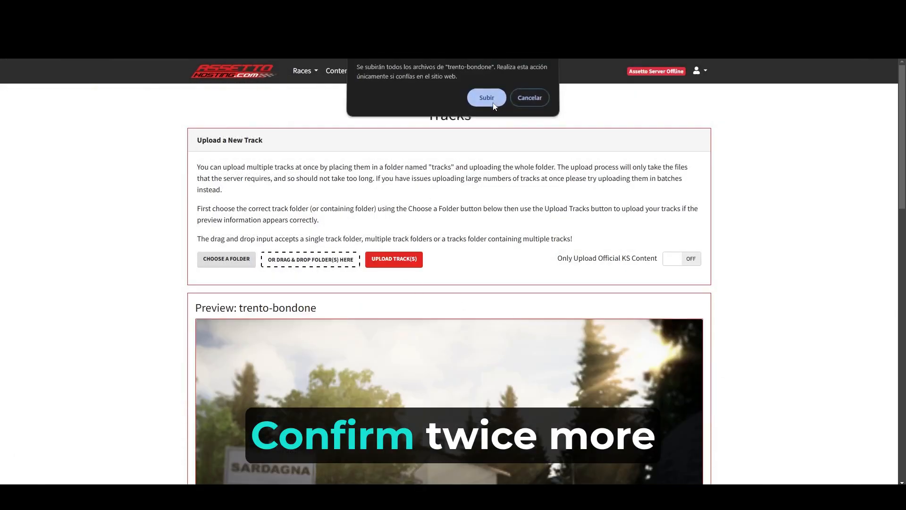
pyautogui.click(486, 97)
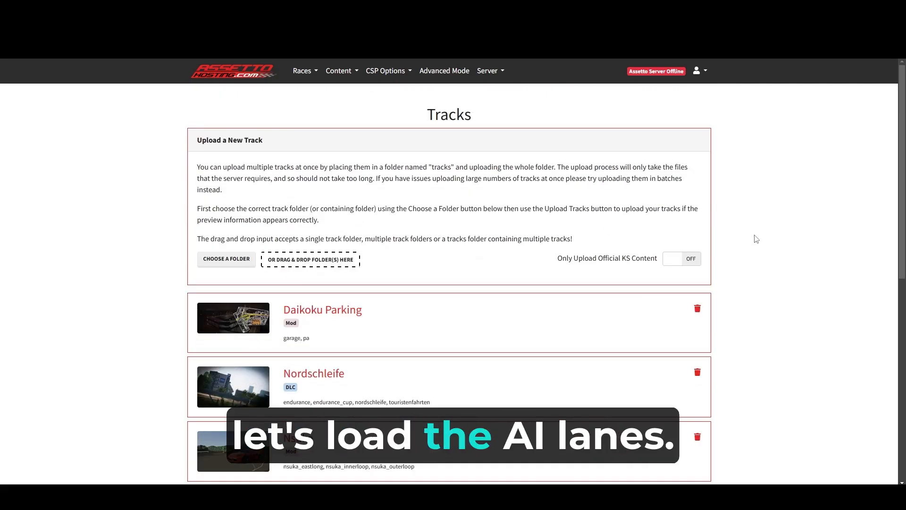
# - Upload fast_lane.ai as the AI lanes file on the Trento-Bondone track page
pyautogui.scroll(-3)
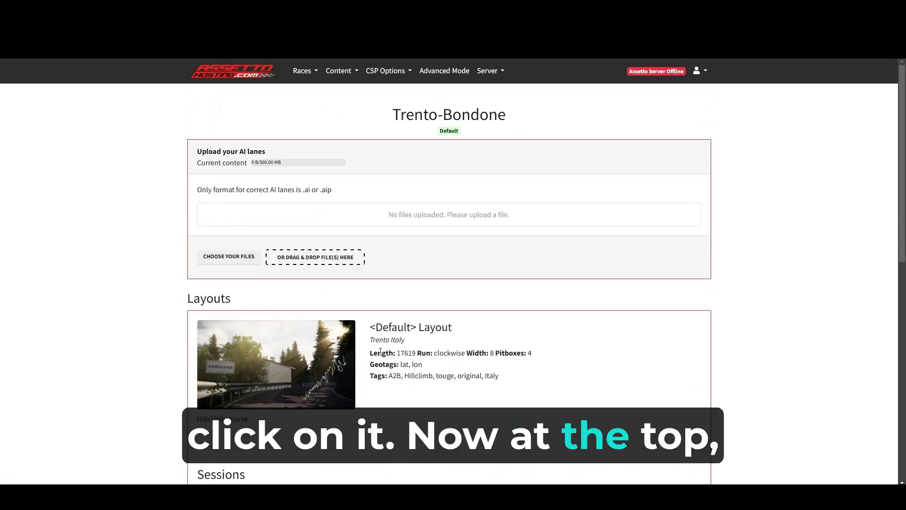
pyautogui.click(228, 257)
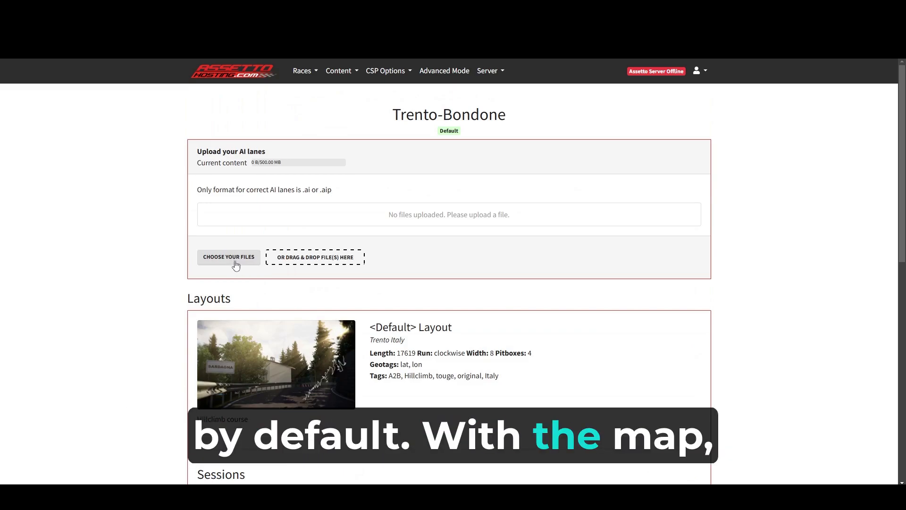
pyautogui.click(228, 256)
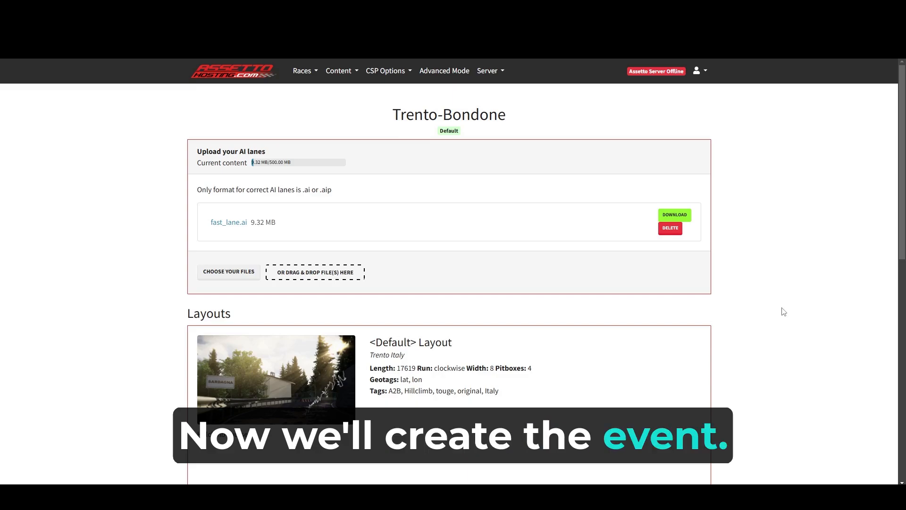
pyautogui.click(302, 71)
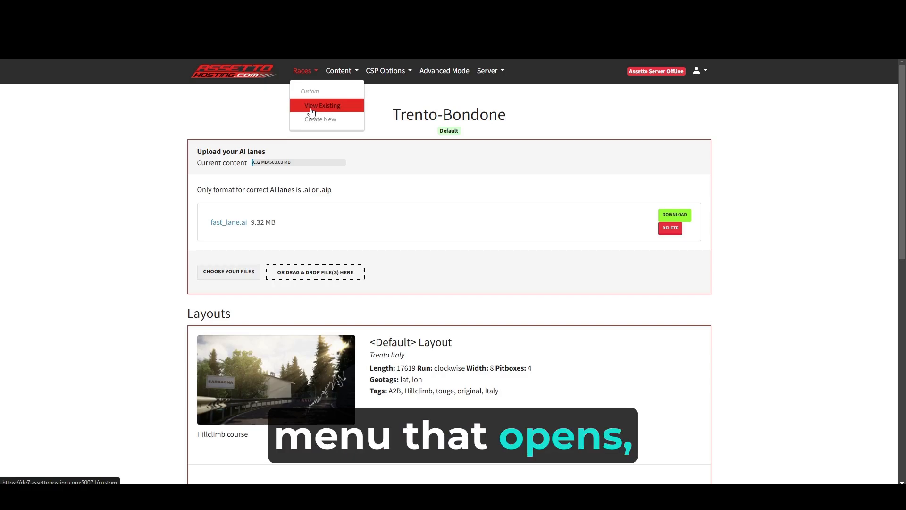
# - Create a new custom race on Trento-Bondone with Abarth 500 EsseEsse and Alfa Romeo 4C selected
pyautogui.click(322, 105)
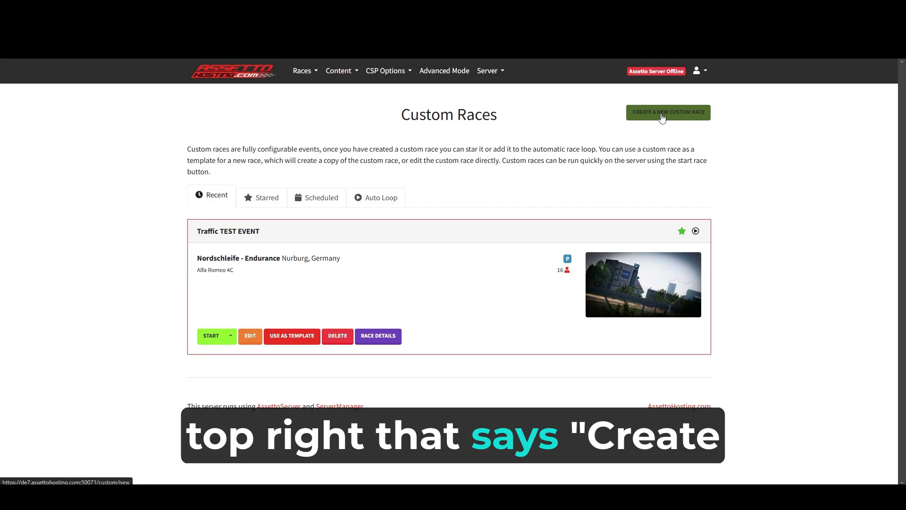
pyautogui.click(667, 111)
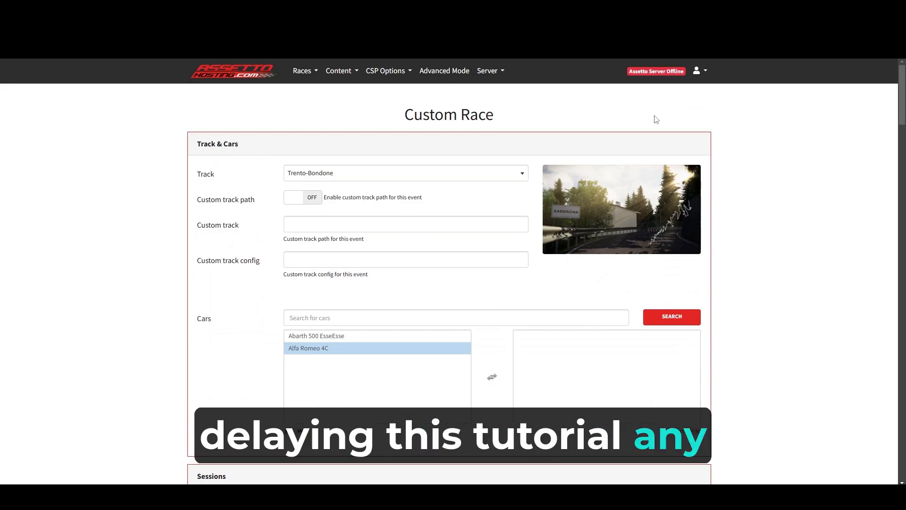
pyautogui.moveTo(587, 125)
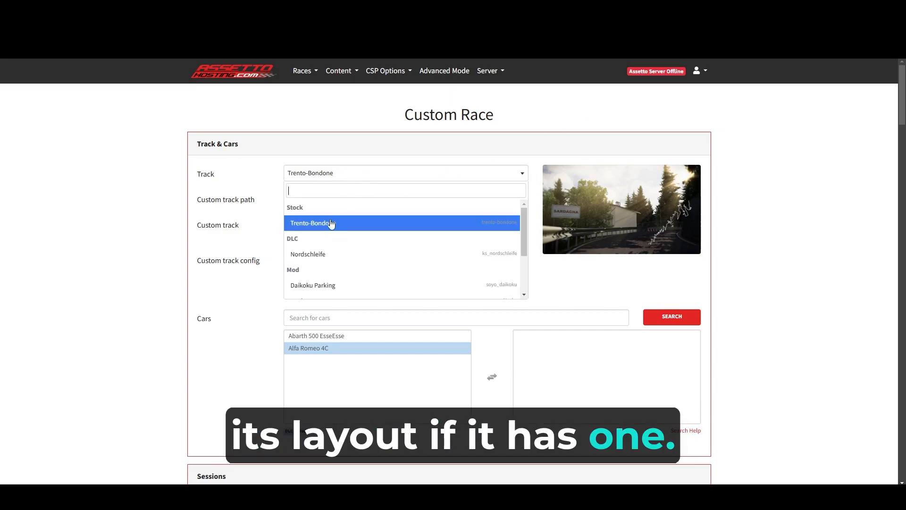
pyautogui.click(313, 223)
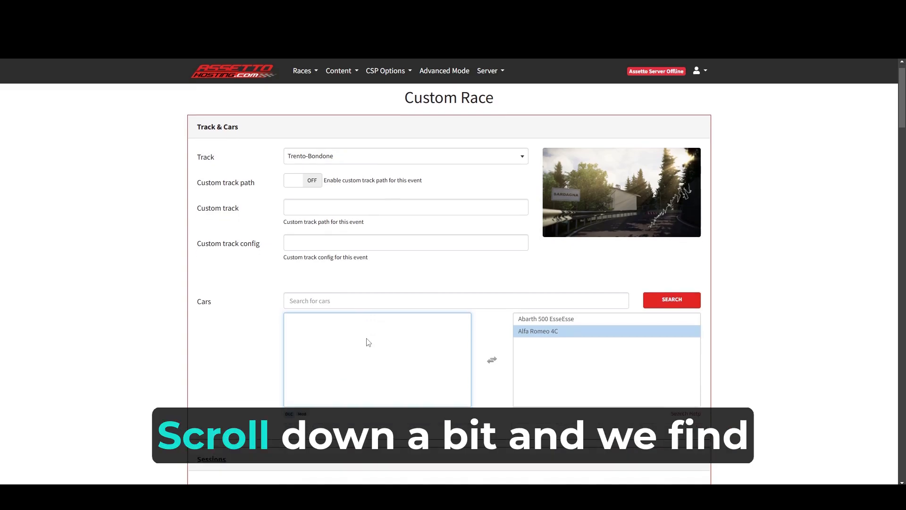
# - Set Practice Time to 600 minutes and Max Clients to 4 to match the pit boxes
pyautogui.scroll(-3)
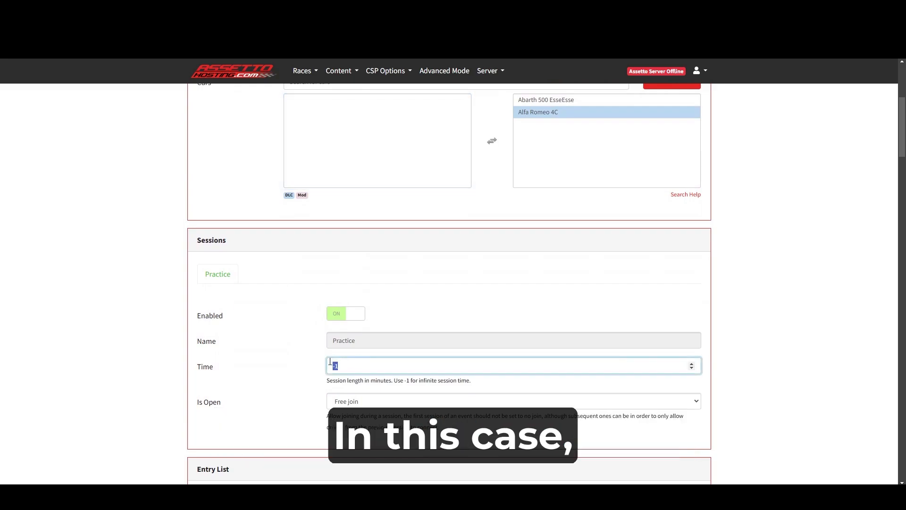
pyautogui.write('600')
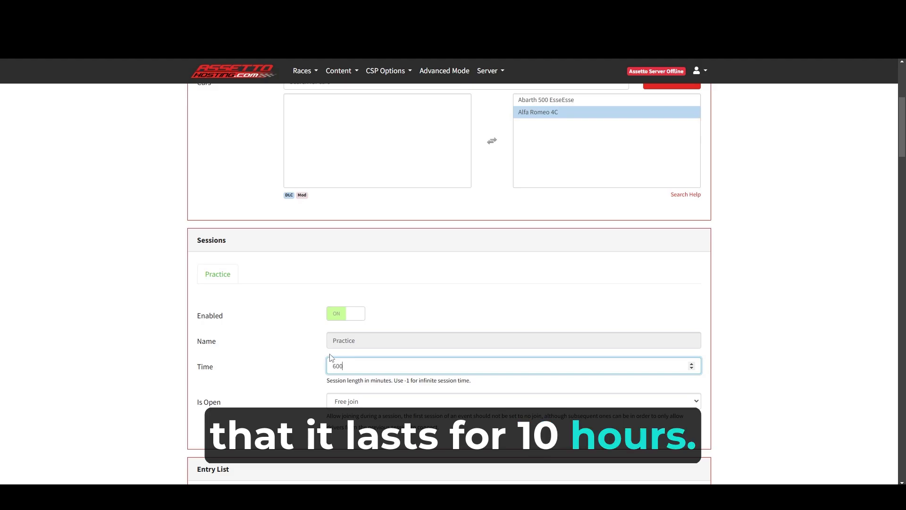
pyautogui.scroll(-3)
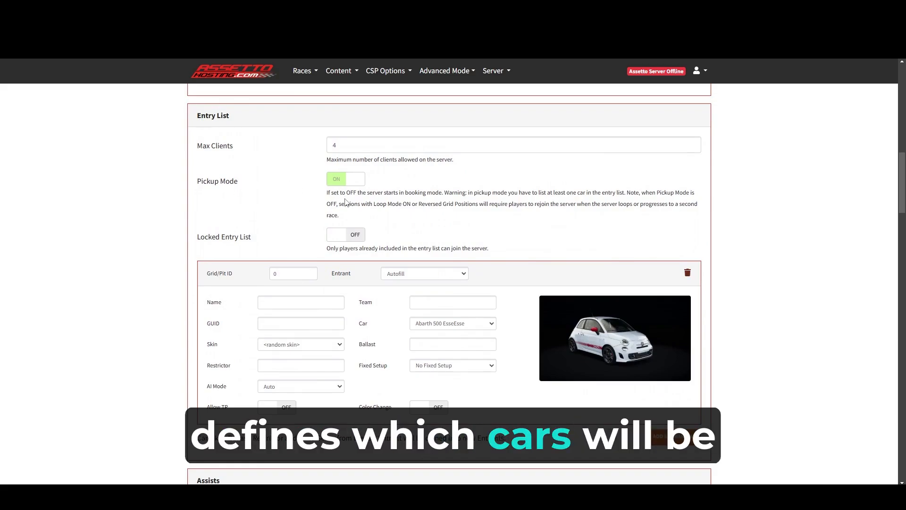
pyautogui.click(300, 386)
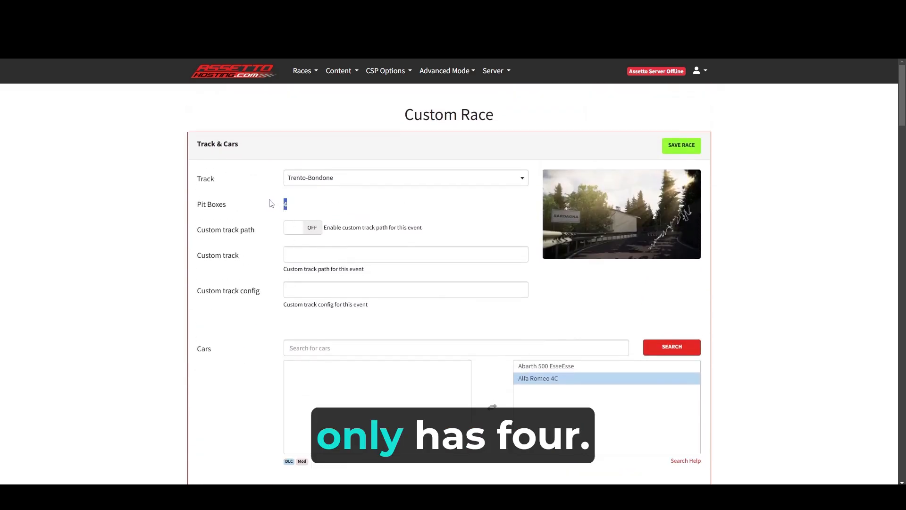
pyautogui.scroll(-3)
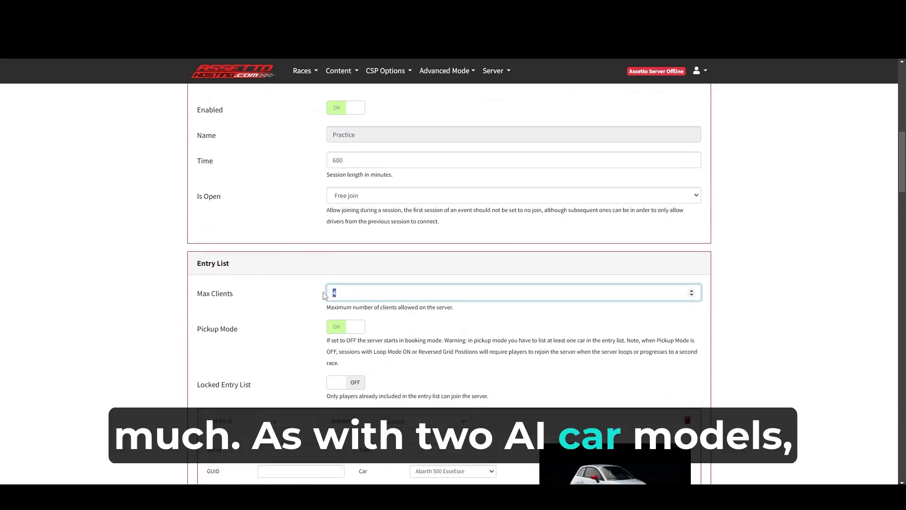
pyautogui.scroll(-3)
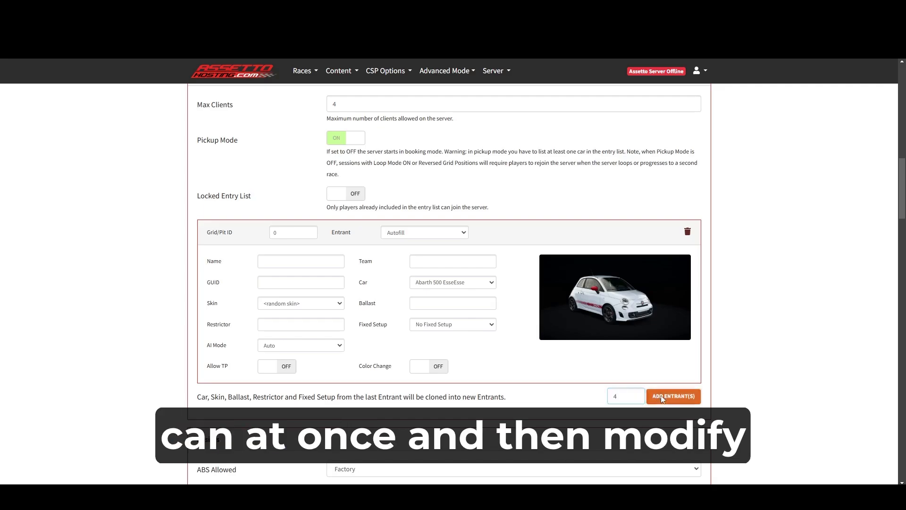
# - Add four entrants, two Abarth 500 EsseEsse and two Alfa Romeo 4C, all with AI Mode Auto
pyautogui.click(673, 396)
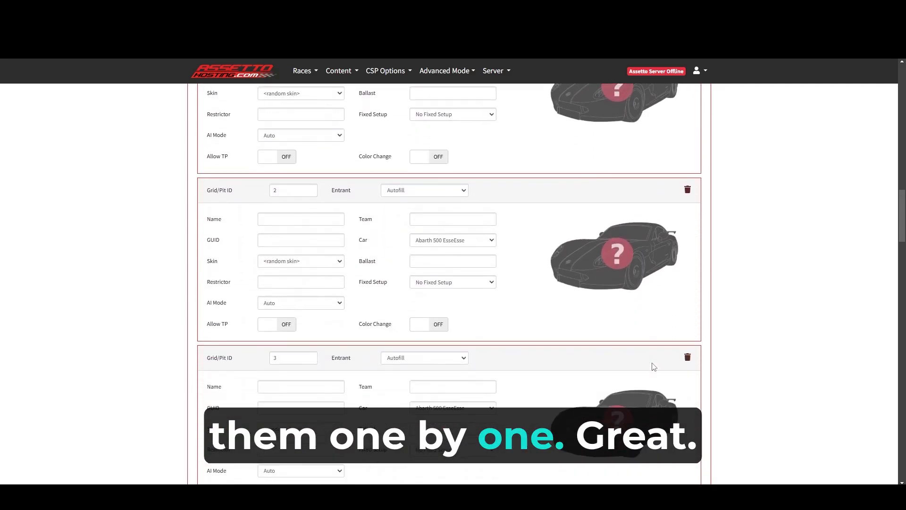
pyautogui.click(452, 356)
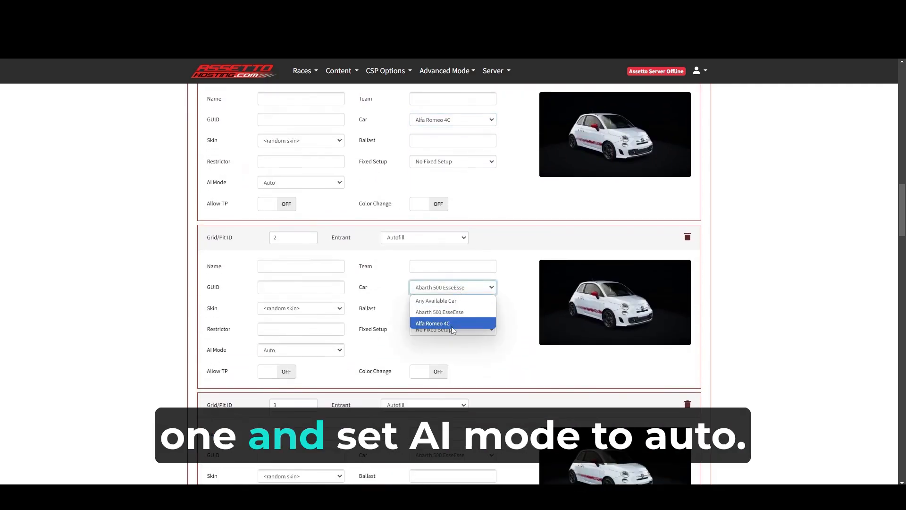
pyautogui.click(433, 323)
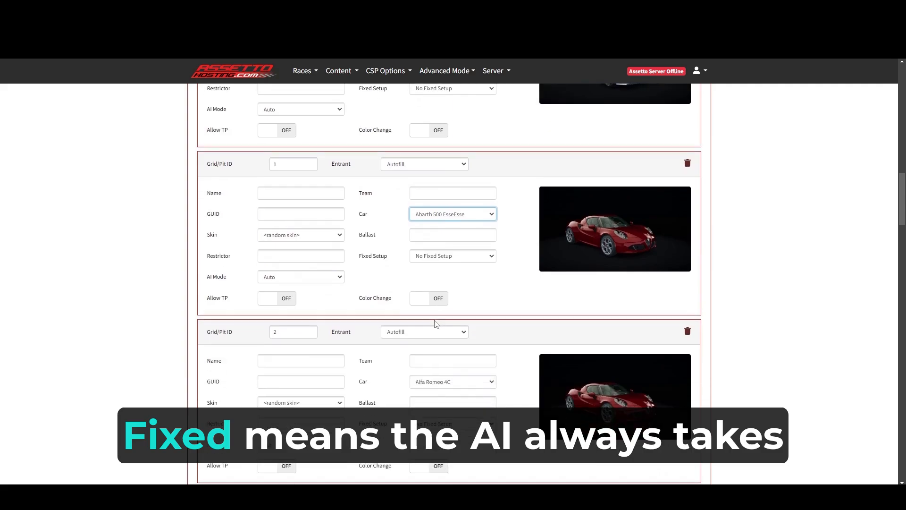
pyautogui.scroll(-3)
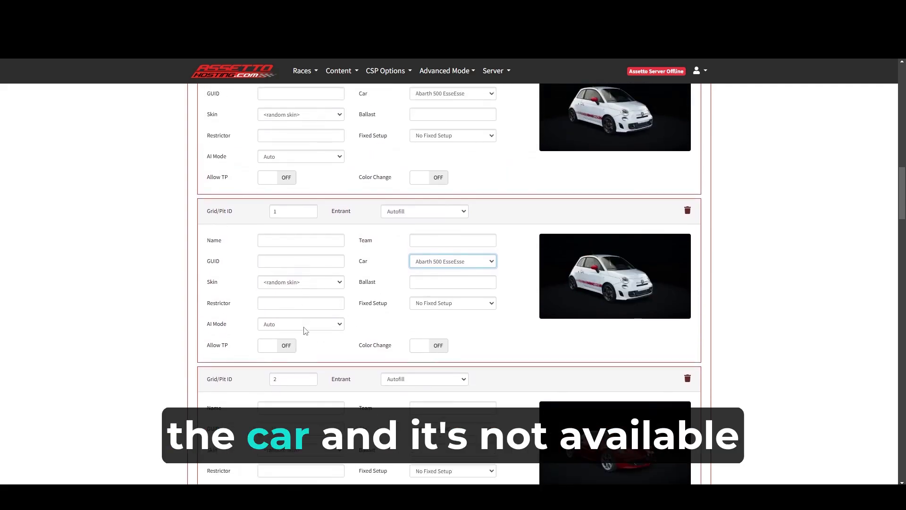
pyautogui.click(300, 324)
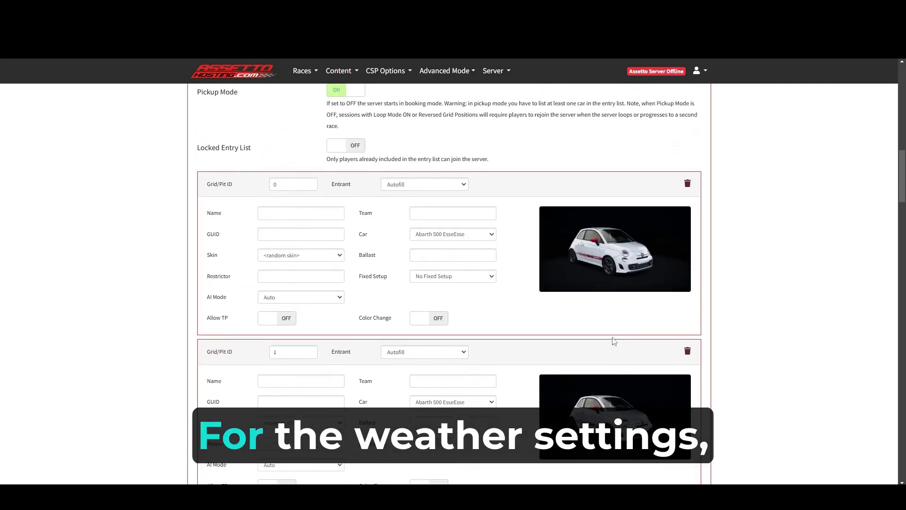
# - Name the custom race 'Test Event' and save it to the Custom Races list
pyautogui.scroll(-3)
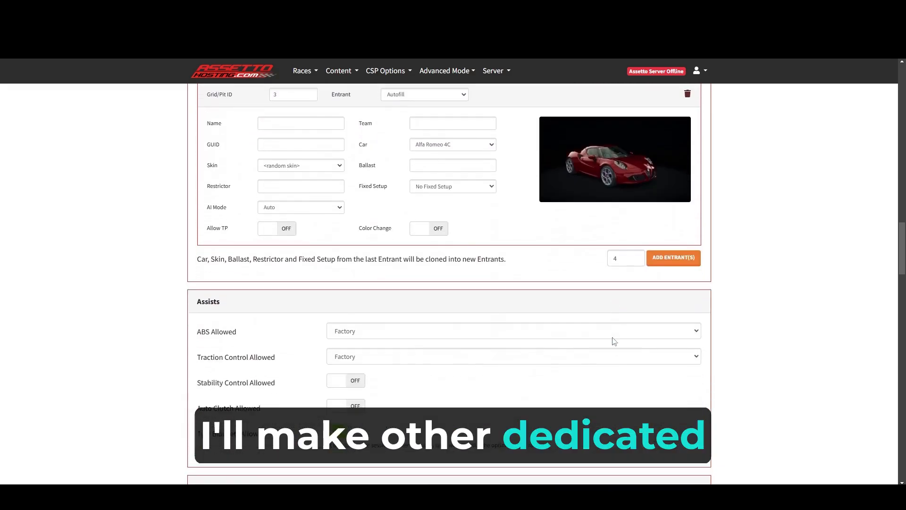
pyautogui.scroll(-3)
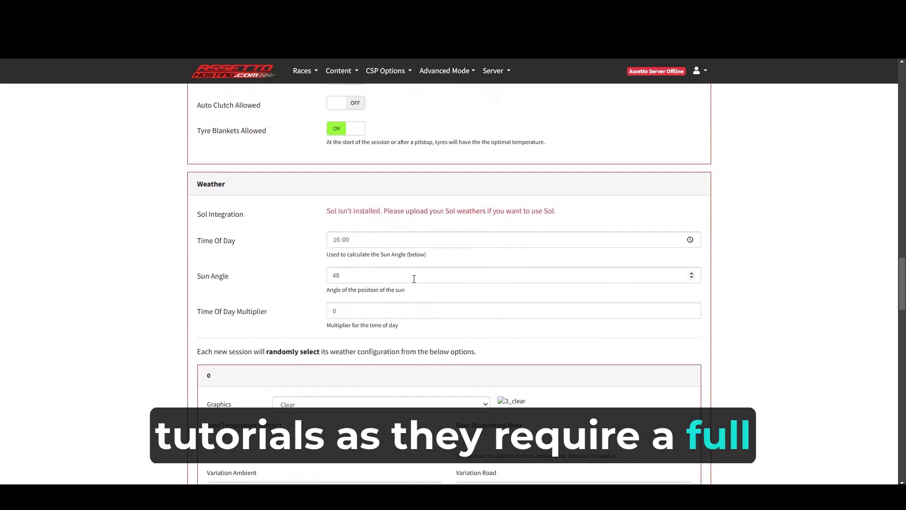
pyautogui.scroll(-3)
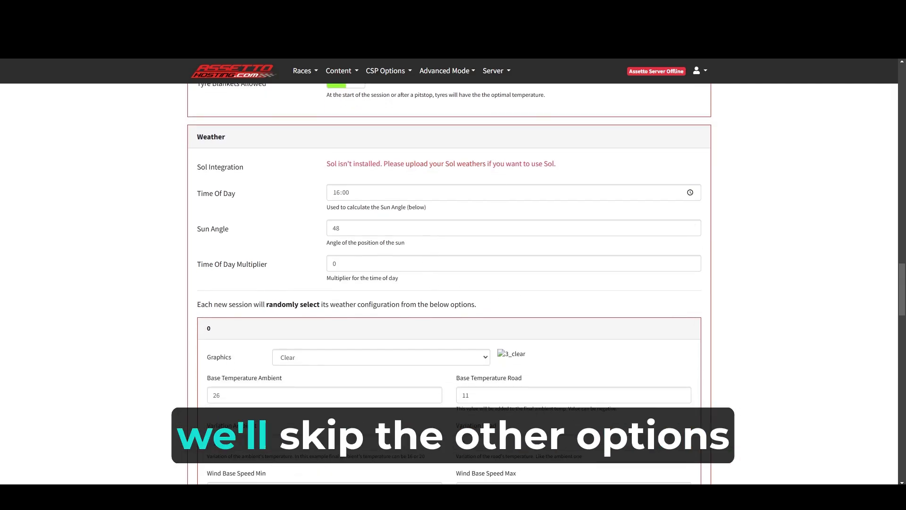
pyautogui.scroll(-3)
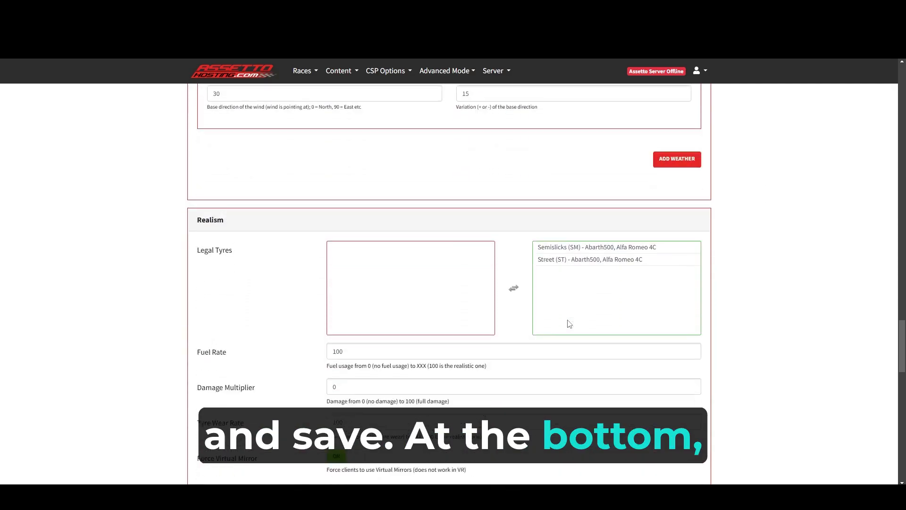
pyautogui.scroll(-3)
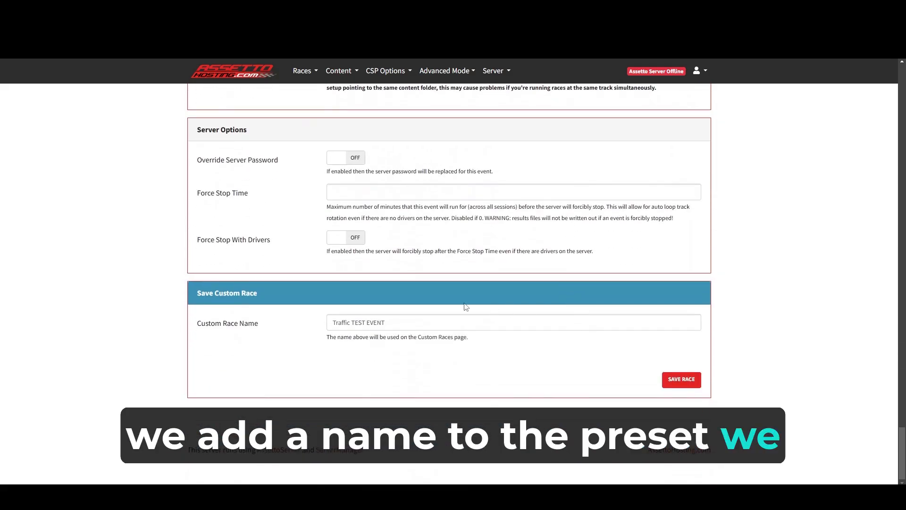
pyautogui.write('Tes')
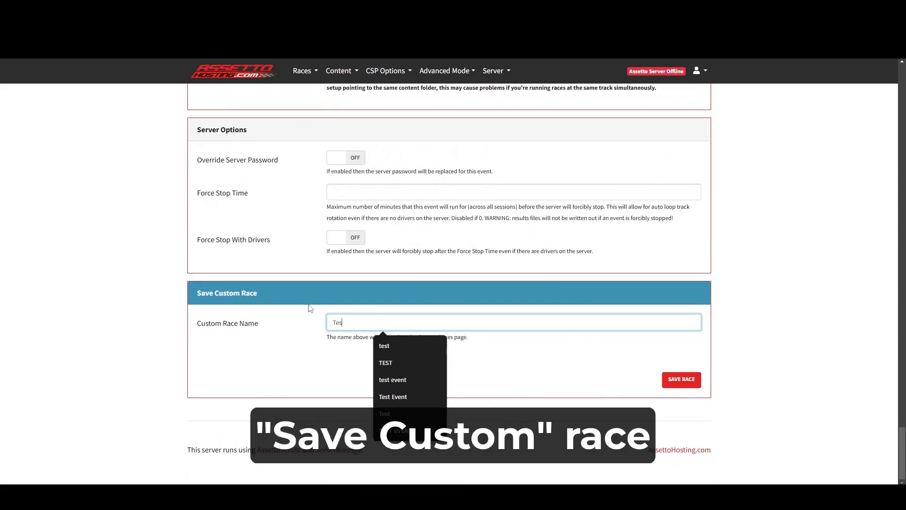
pyautogui.click(393, 396)
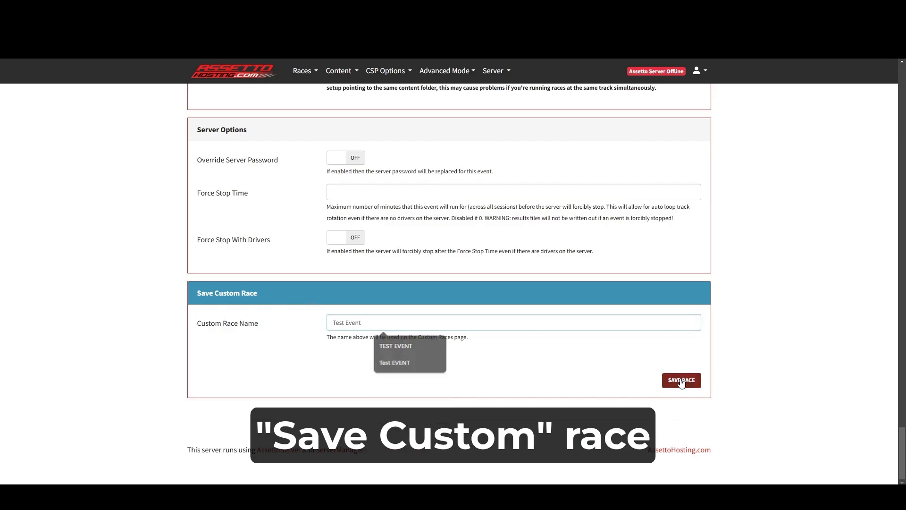
pyautogui.click(680, 380)
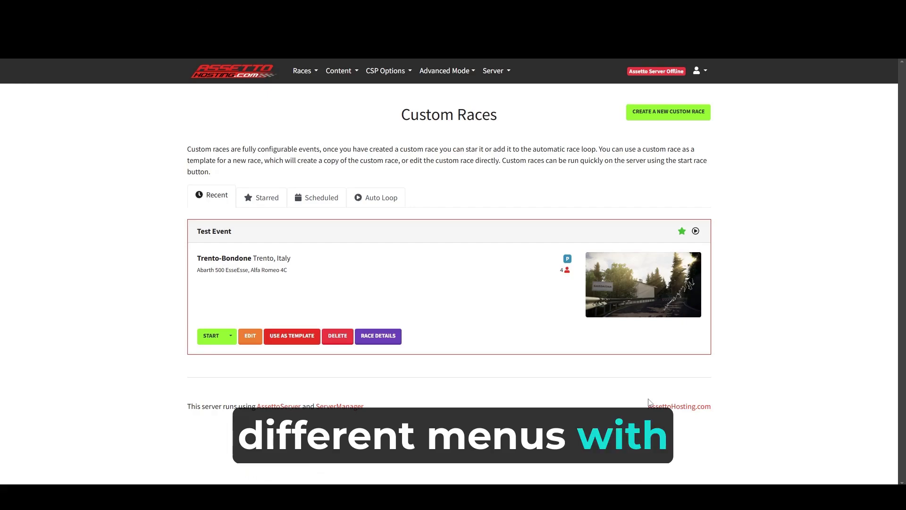
pyautogui.moveTo(448, 192)
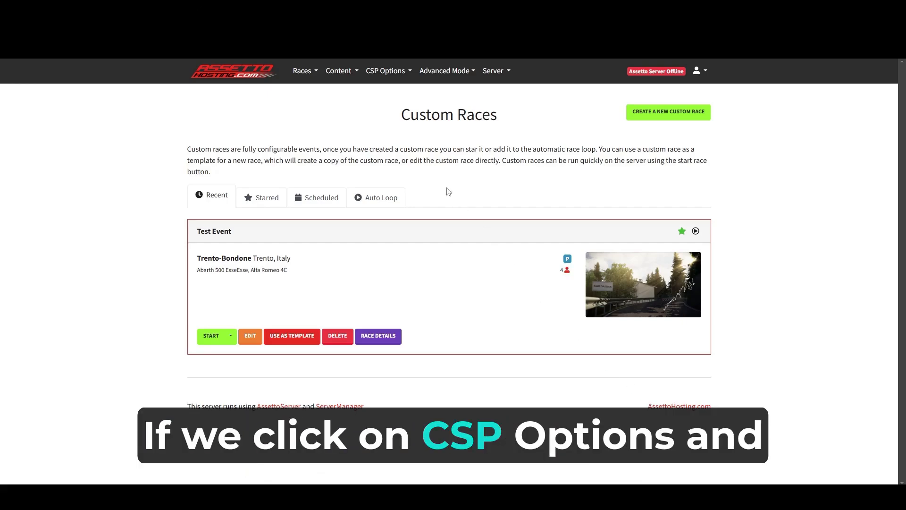
# - Review the AI traffic parameters on the CSP Extra Settings page
pyautogui.click(386, 71)
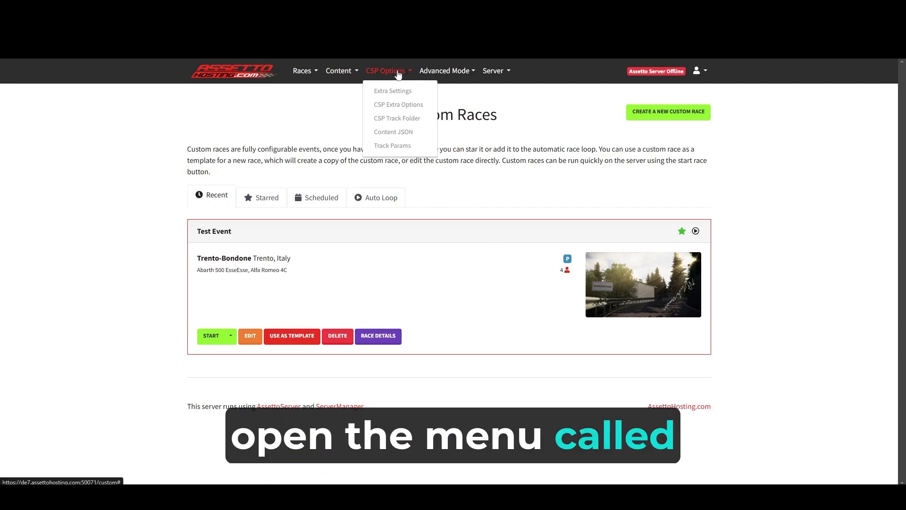
pyautogui.click(392, 90)
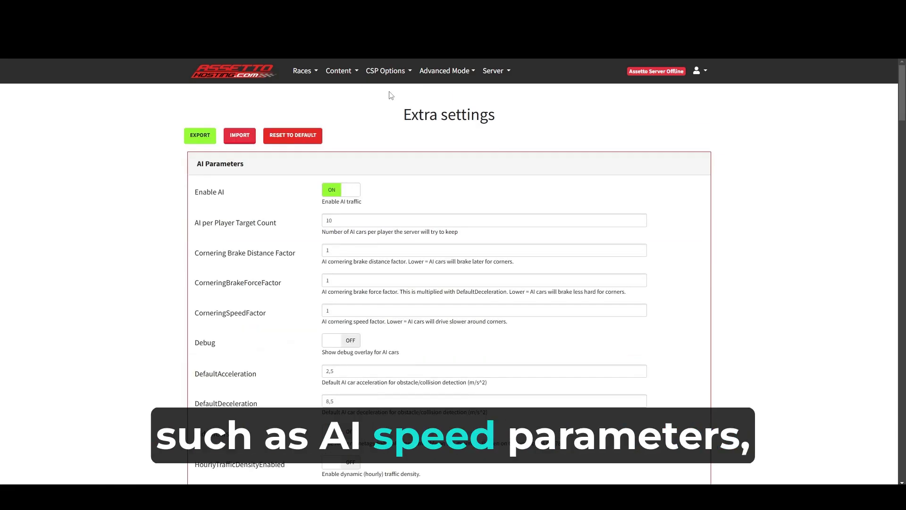
pyautogui.scroll(-3)
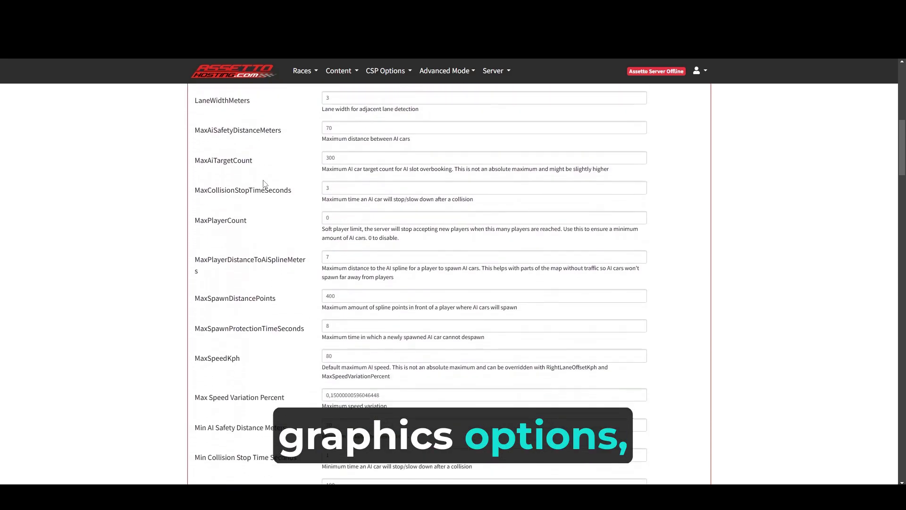
pyautogui.scroll(-3)
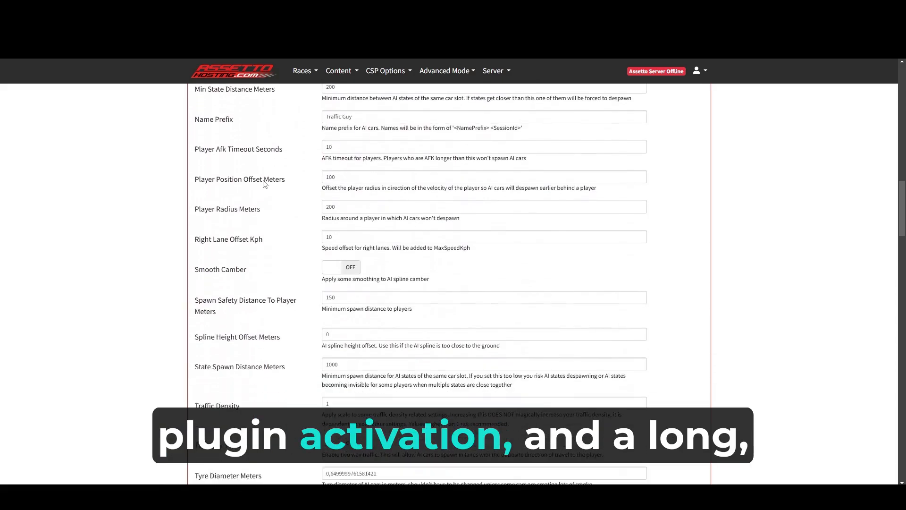
pyautogui.scroll(-3)
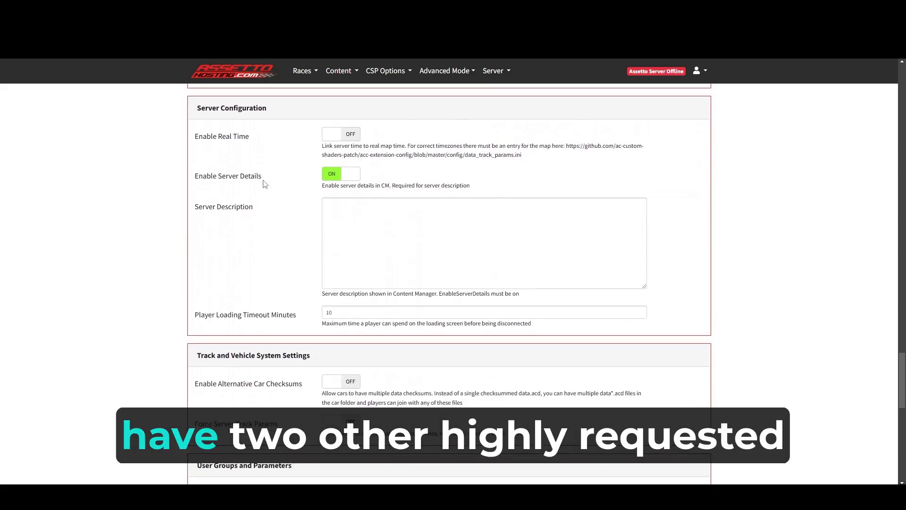
pyautogui.click(385, 71)
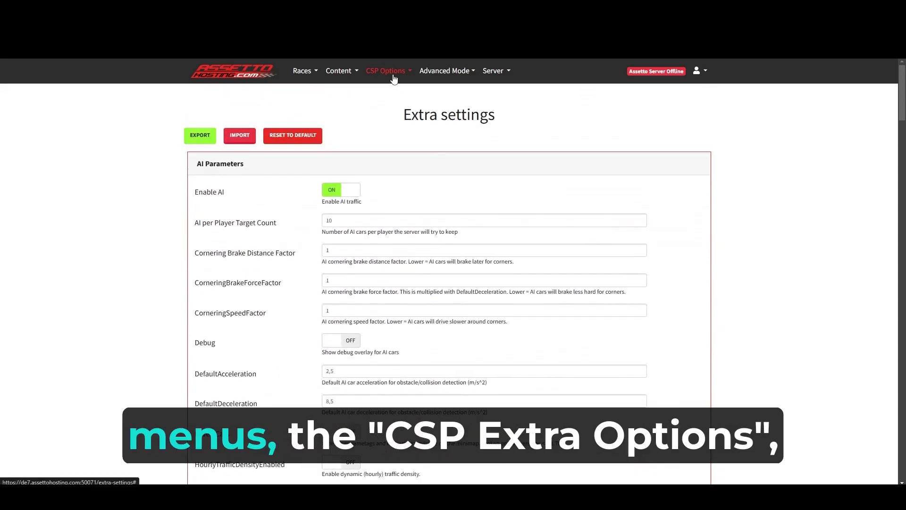
# - Browse the CSP Extra Options text and the Content JSON page from the CSP Options menu
pyautogui.click(386, 71)
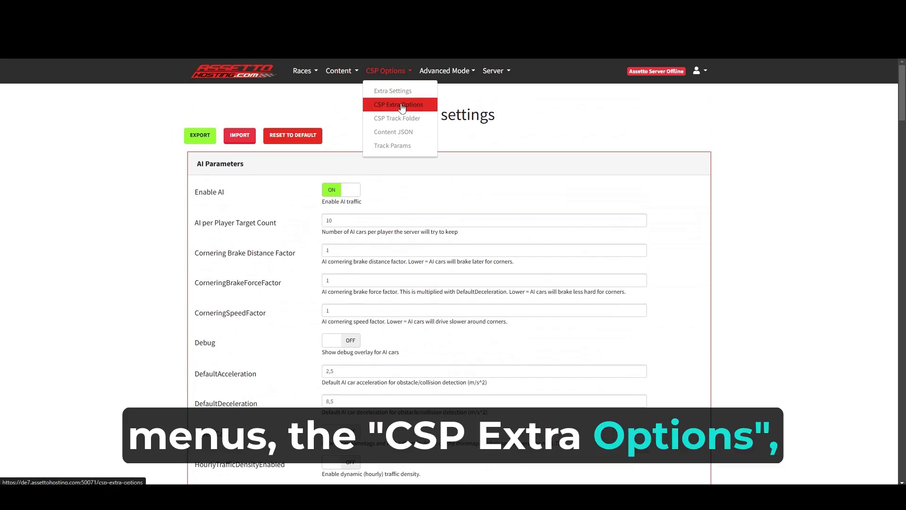
pyautogui.click(399, 104)
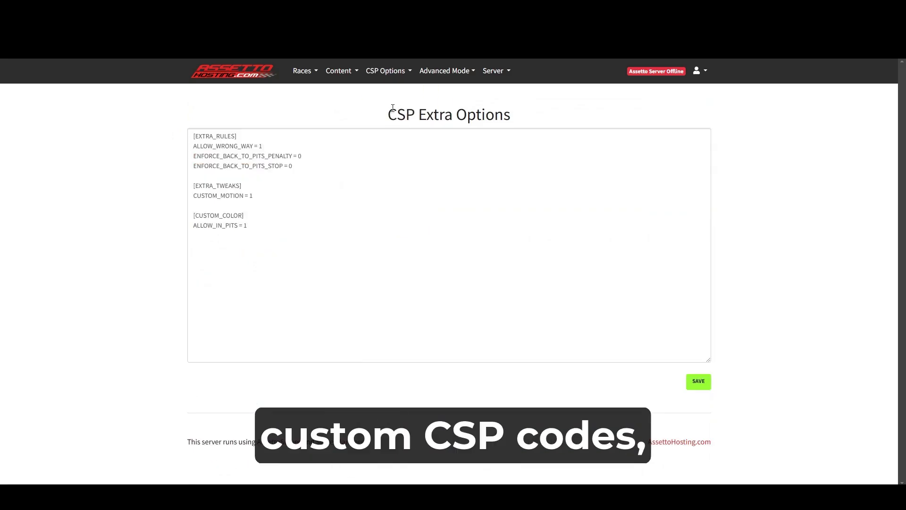
pyautogui.click(385, 71)
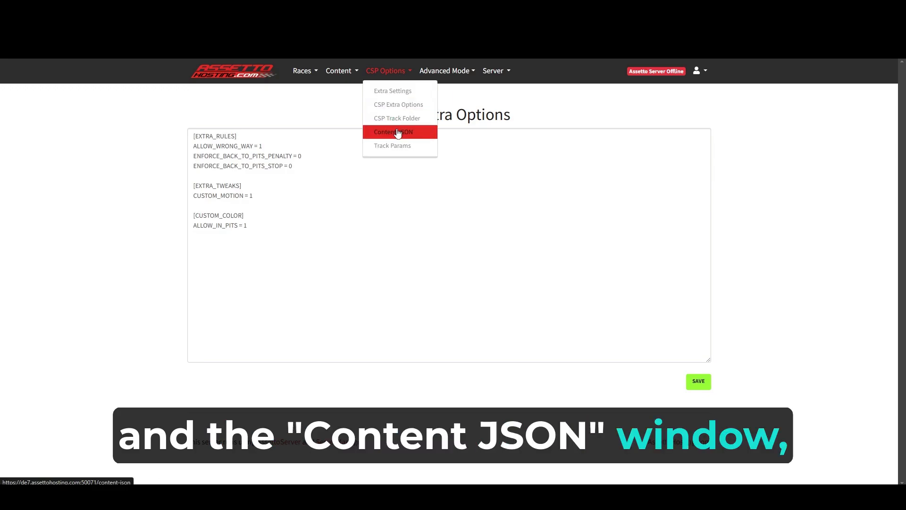
pyautogui.click(393, 131)
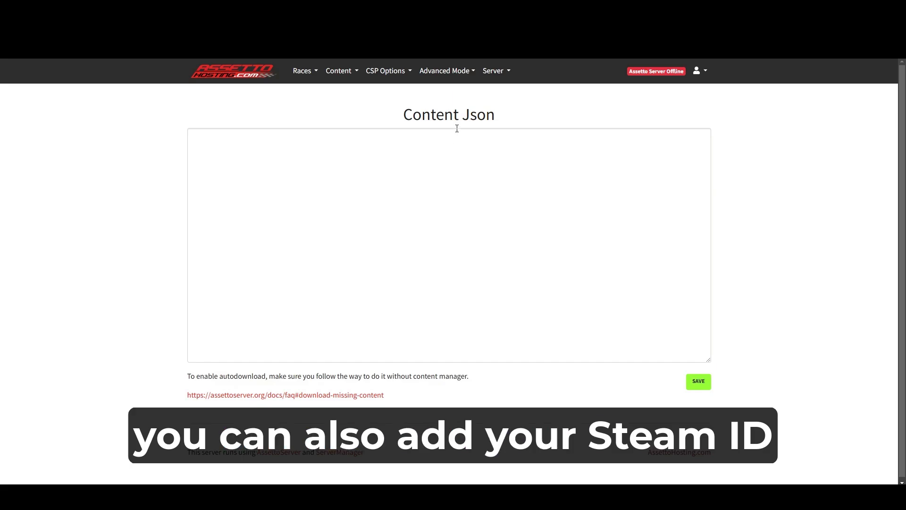
# - Go to the server Admins page from the Server menu
pyautogui.click(493, 71)
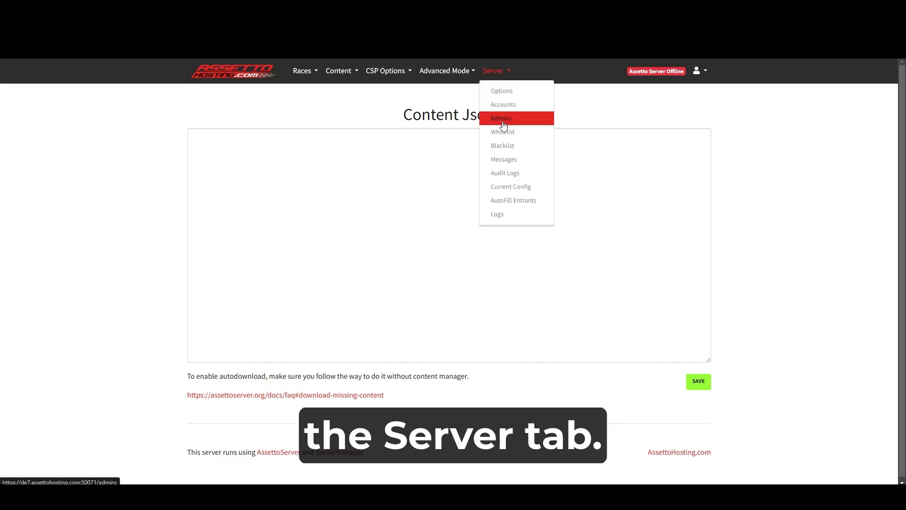
pyautogui.click(500, 119)
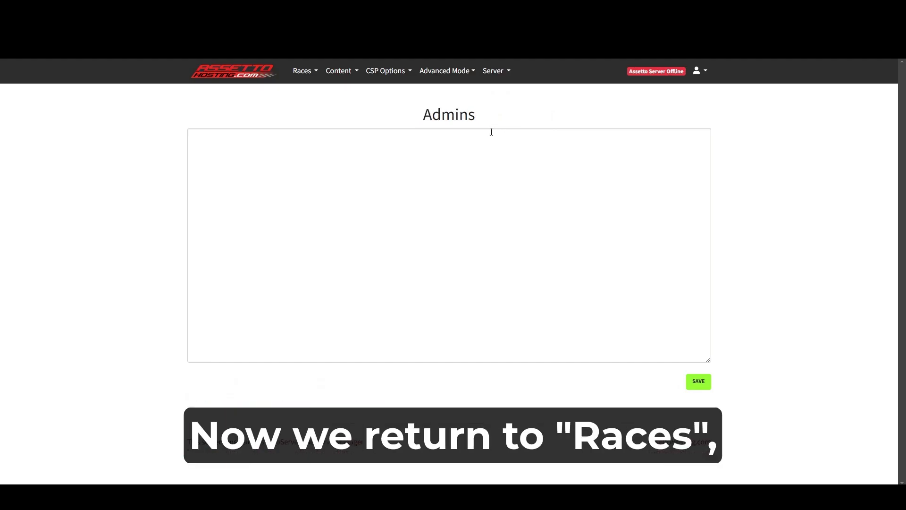
# - Start Test Event from the existing races and confirm the lobby registration log line
pyautogui.click(302, 70)
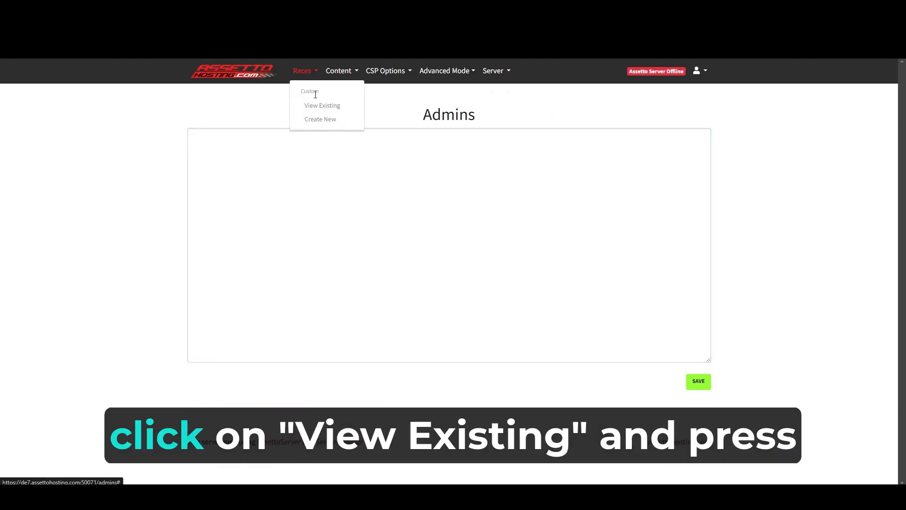
pyautogui.click(322, 105)
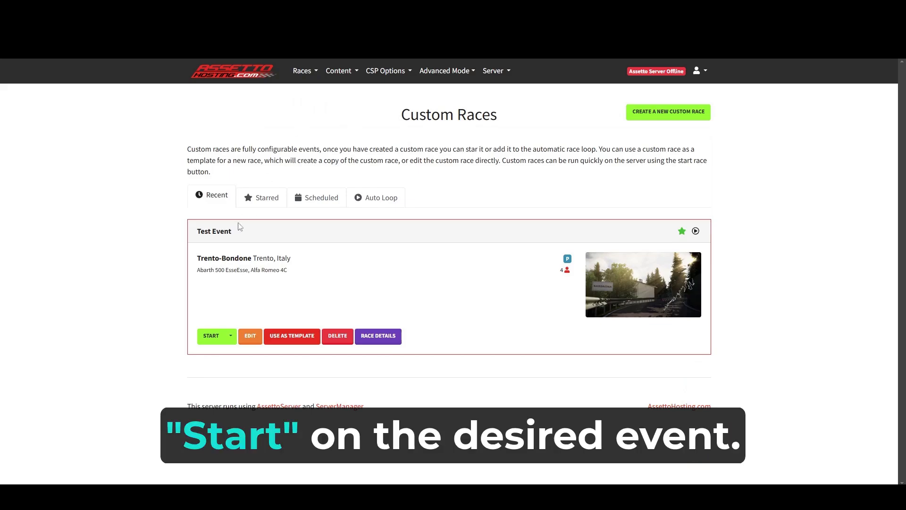
pyautogui.click(211, 336)
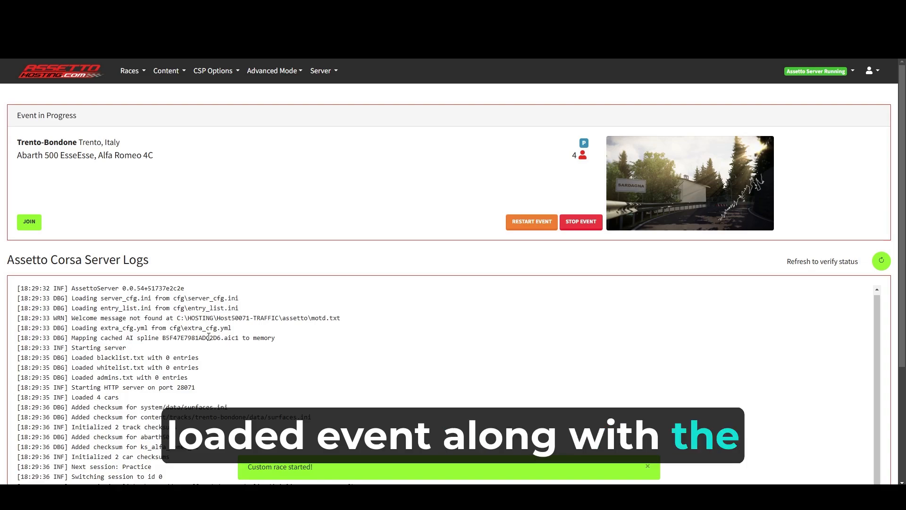
pyautogui.scroll(-3)
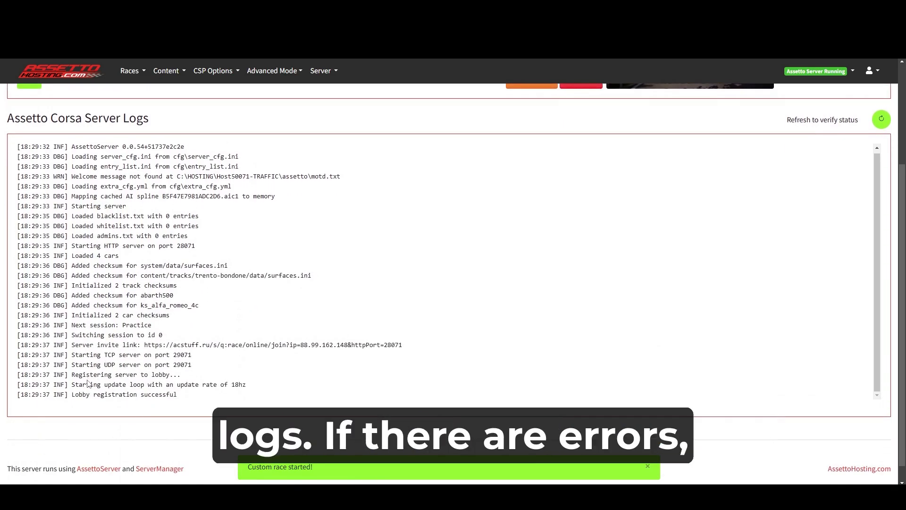
pyautogui.doubleClick(139, 395)
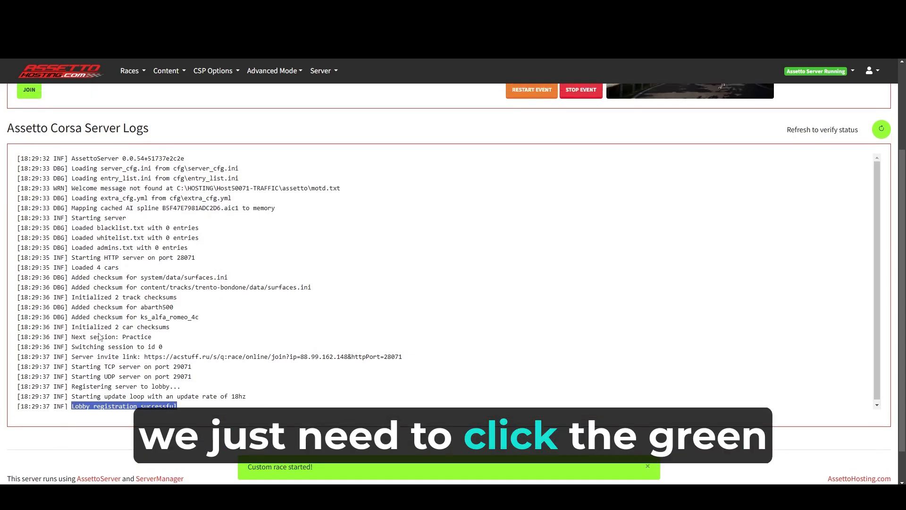
# - Join the running event and allow Content Manager to open the server invite
pyautogui.click(29, 90)
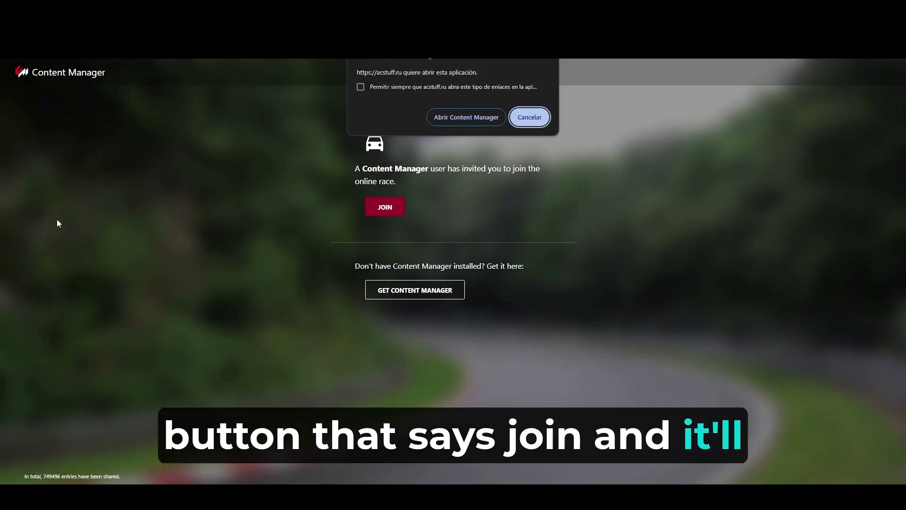
pyautogui.click(465, 117)
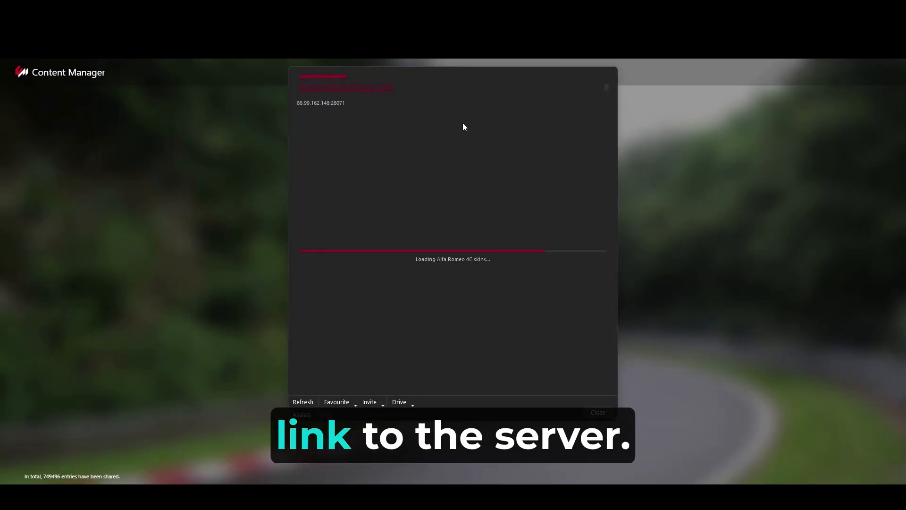